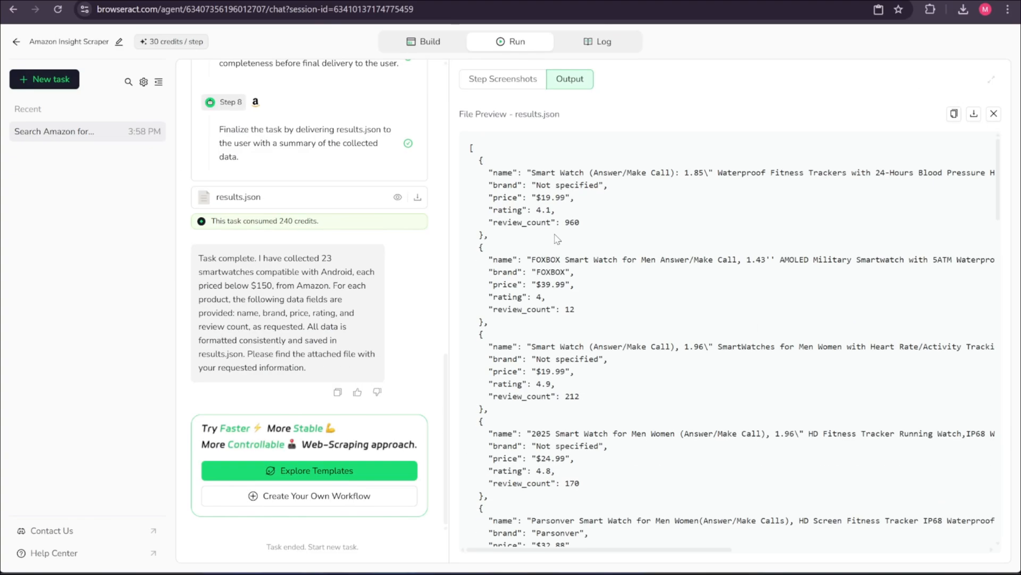
# - Open Explore Templates and search the templates for 'youtube'
pyautogui.click(310, 470)
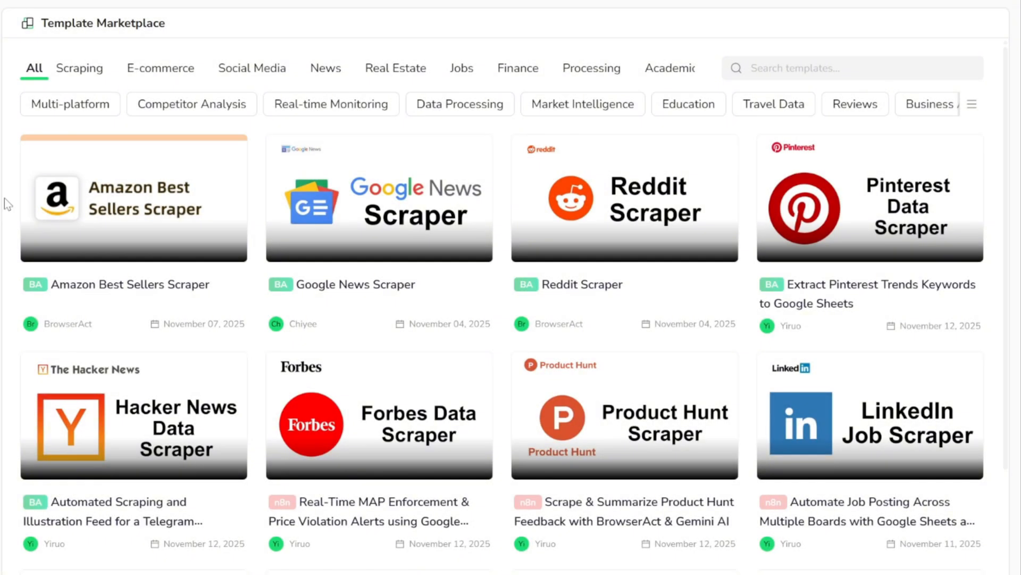
pyautogui.write('youtube')
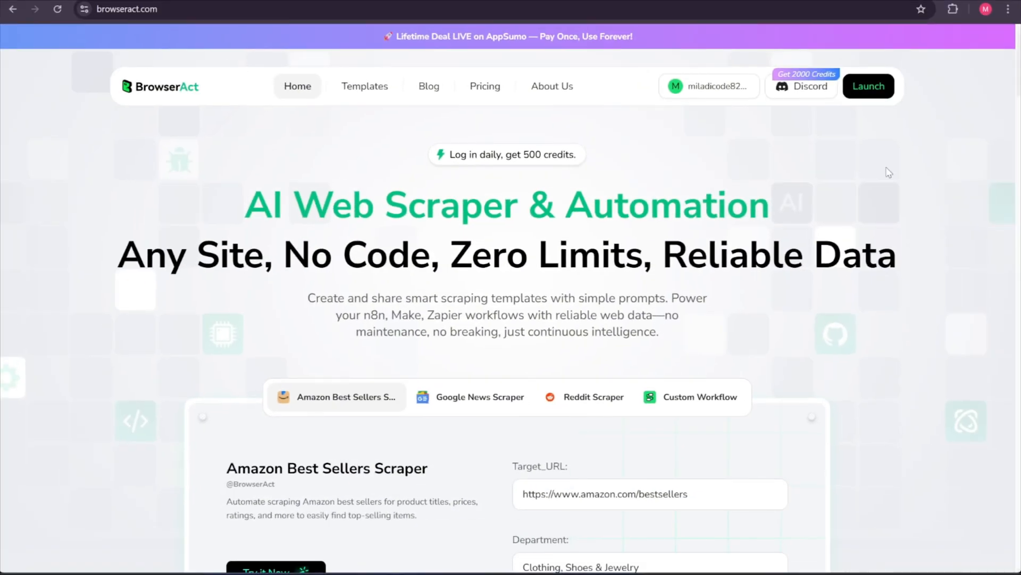
pyautogui.scroll(-3)
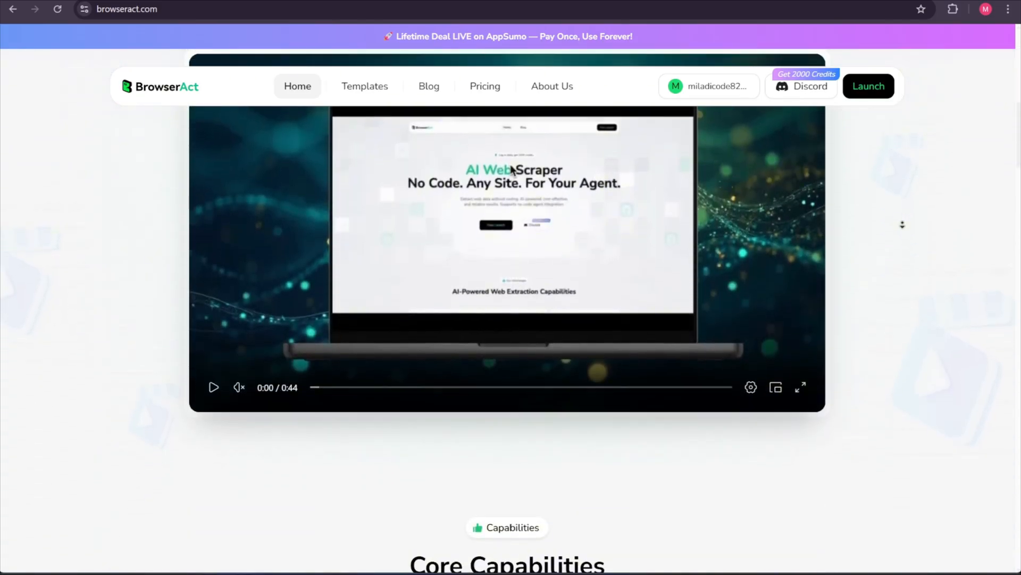
pyautogui.scroll(-3)
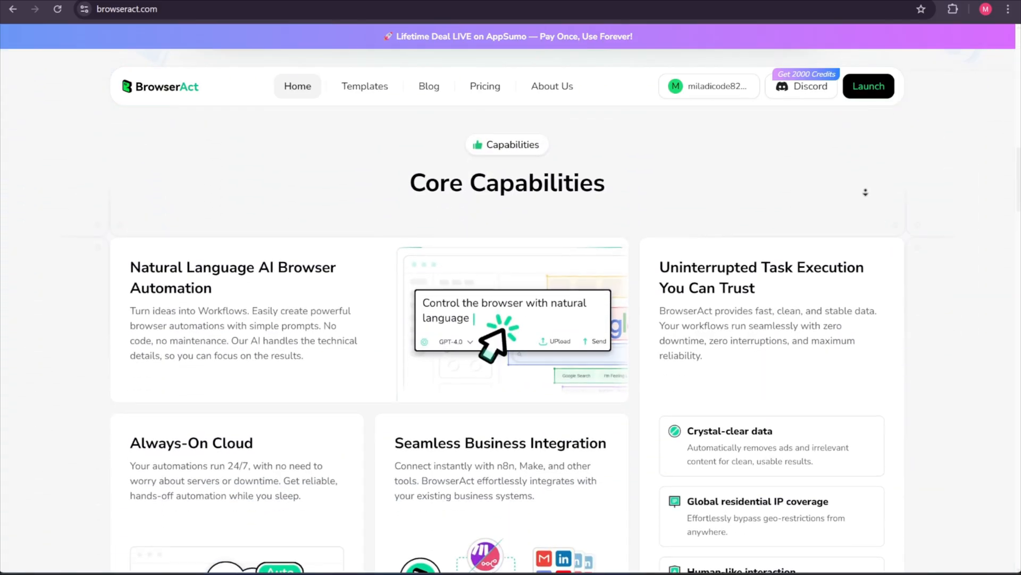
pyautogui.scroll(-3)
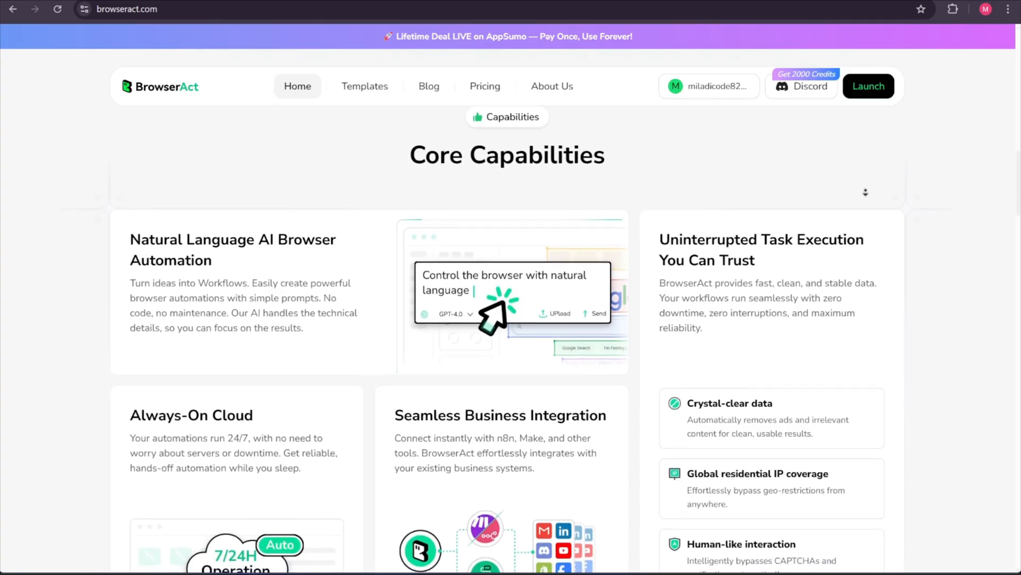
pyautogui.scroll(-3)
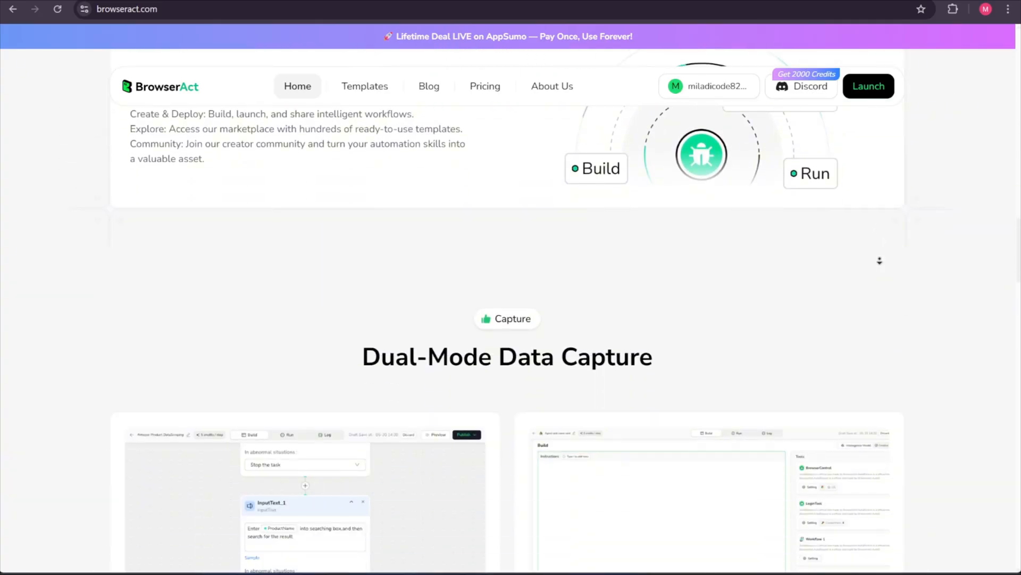
pyautogui.scroll(-3)
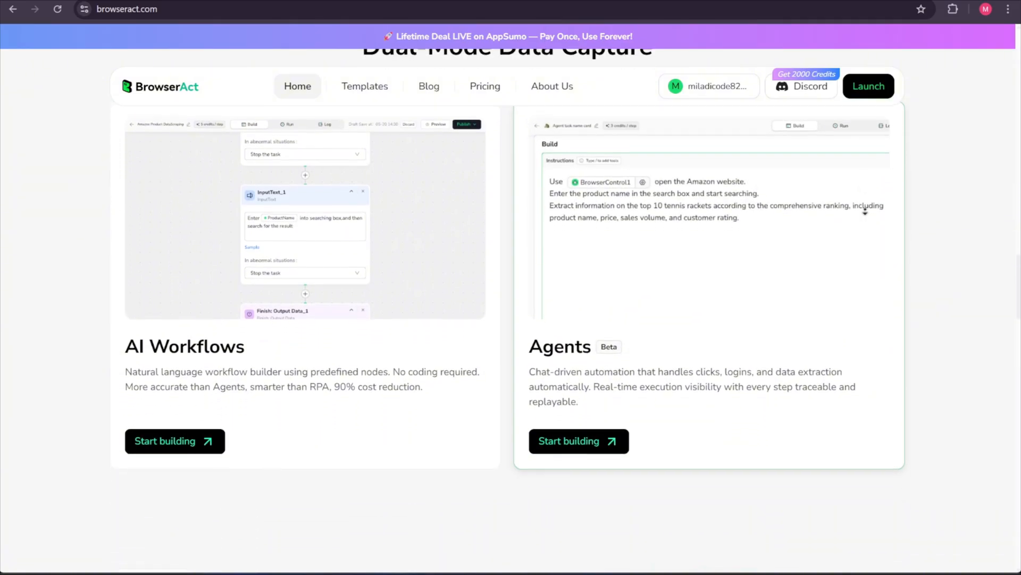
pyautogui.scroll(-3)
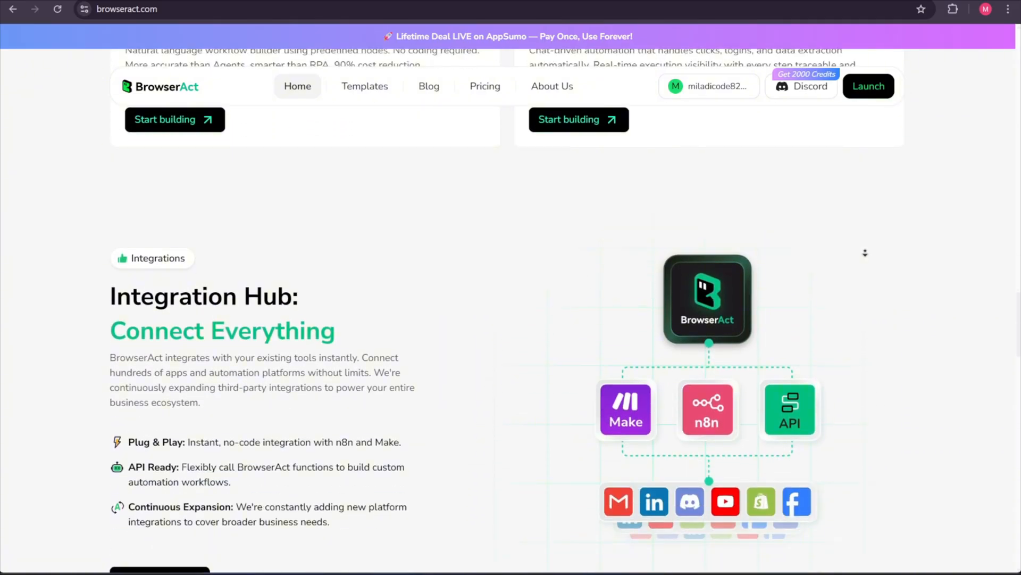
pyautogui.scroll(-3)
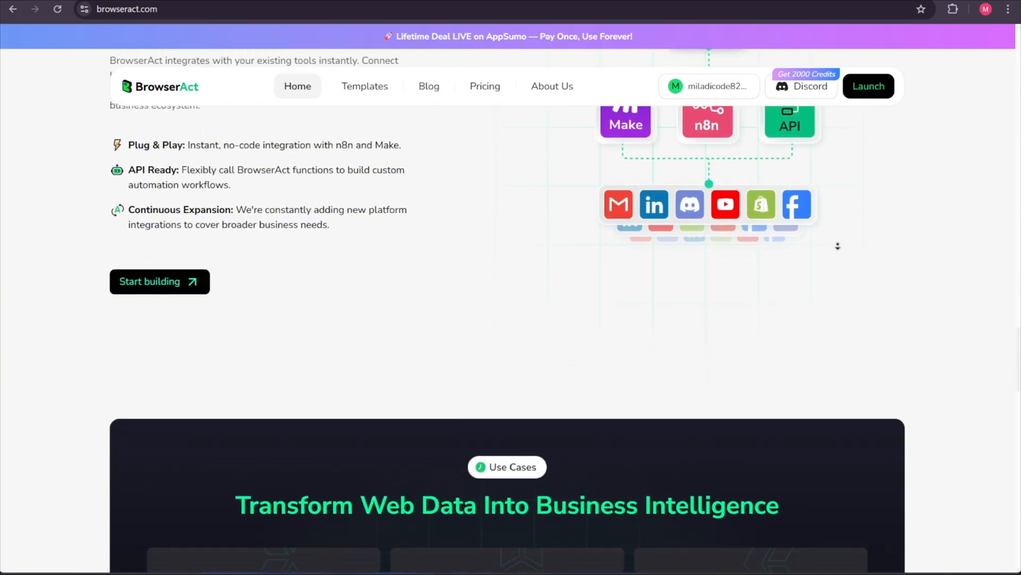
pyautogui.scroll(-3)
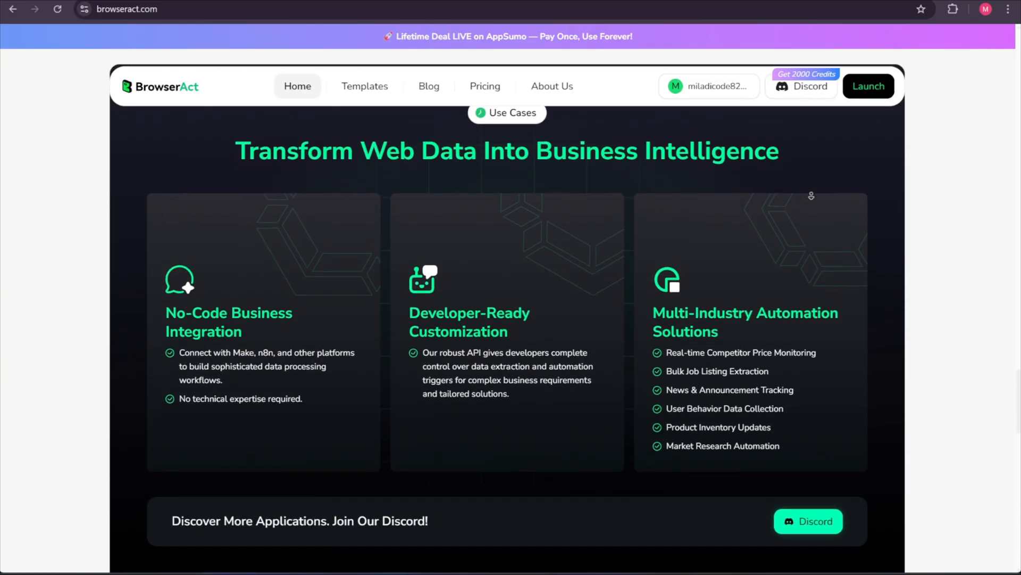
pyautogui.click(484, 85)
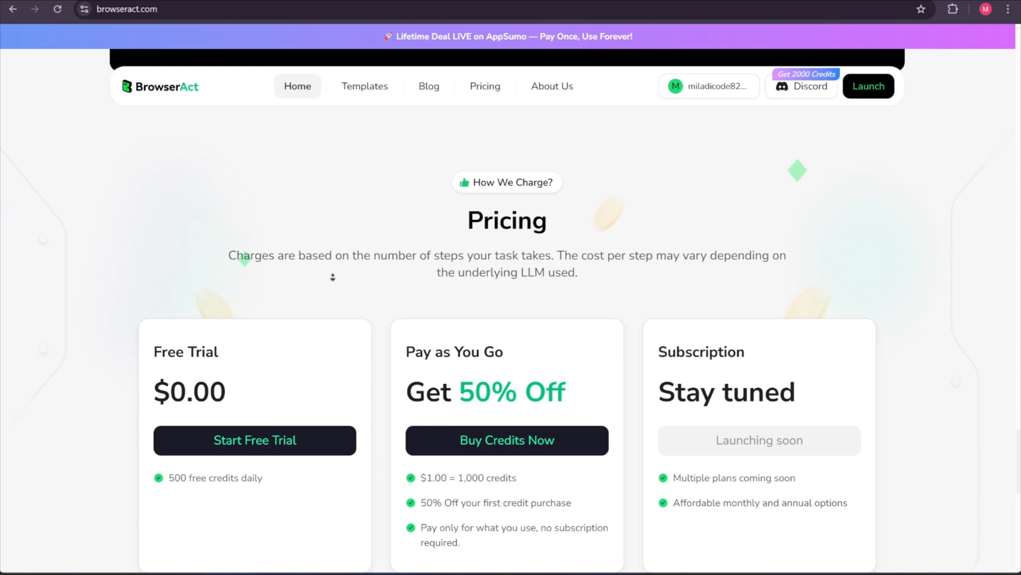
pyautogui.scroll(-3)
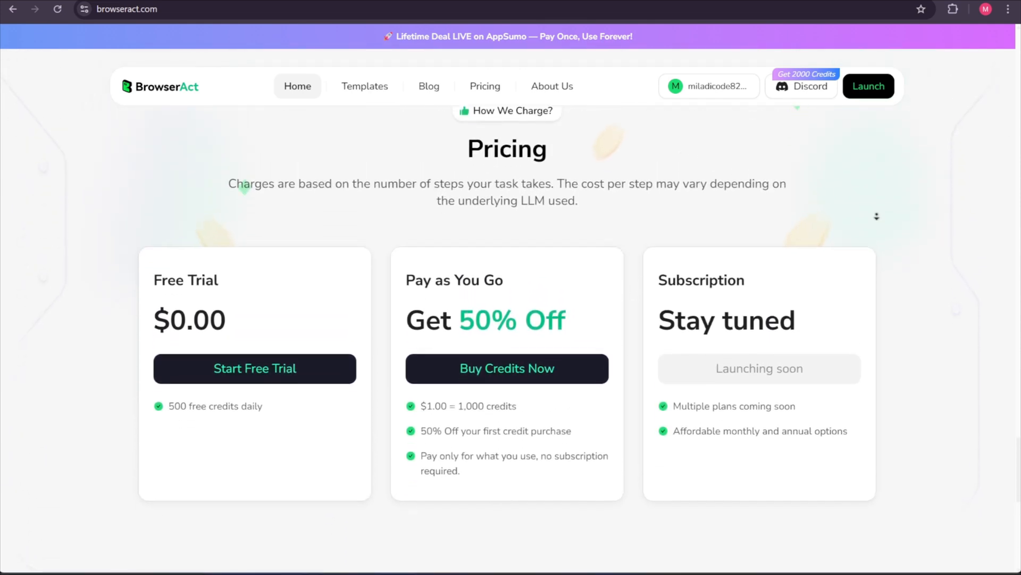
pyautogui.scroll(-3)
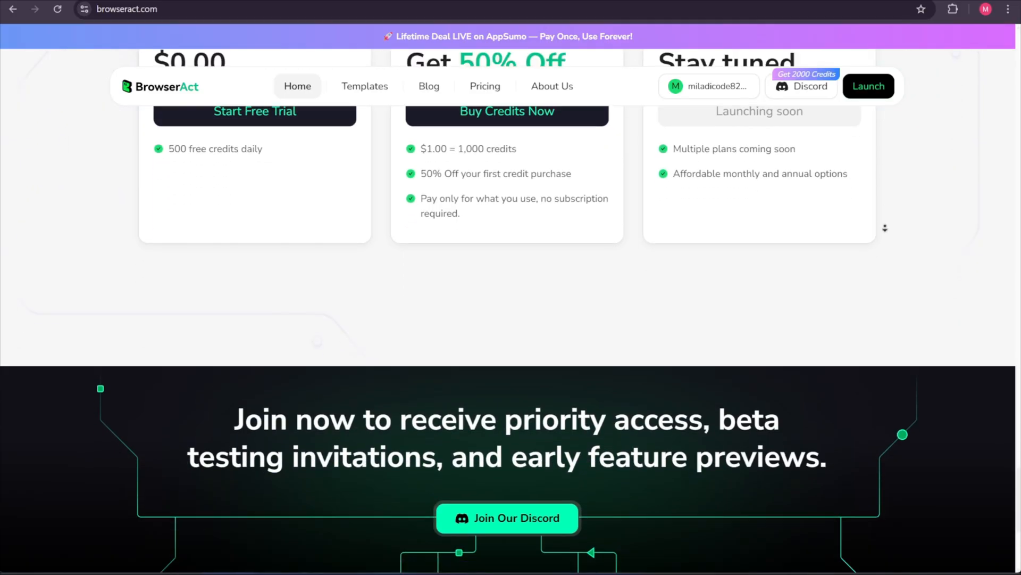
pyautogui.scroll(-3)
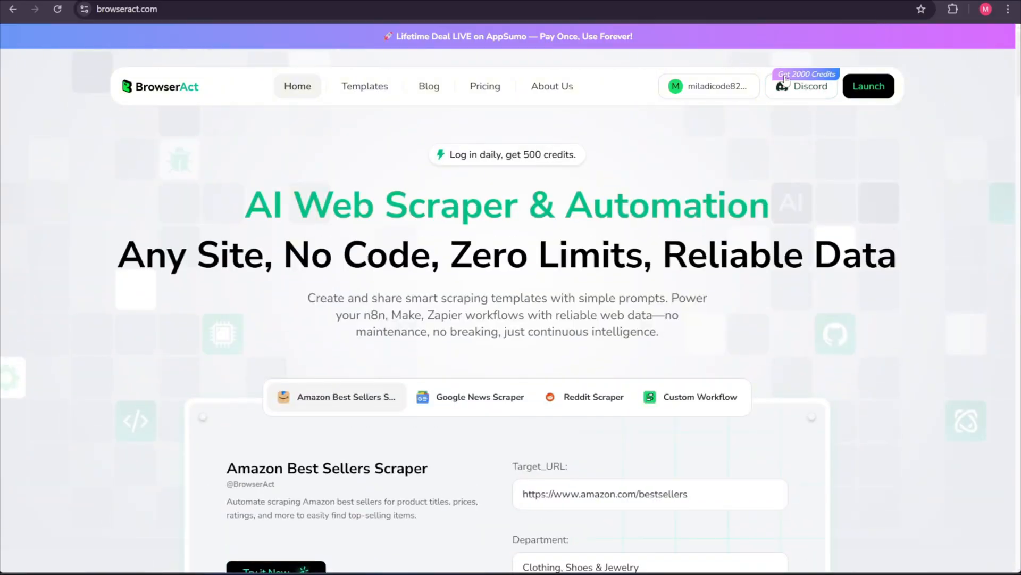
# - Launch the dashboard and show the create menu offering AI Workflow or Agent
pyautogui.click(868, 85)
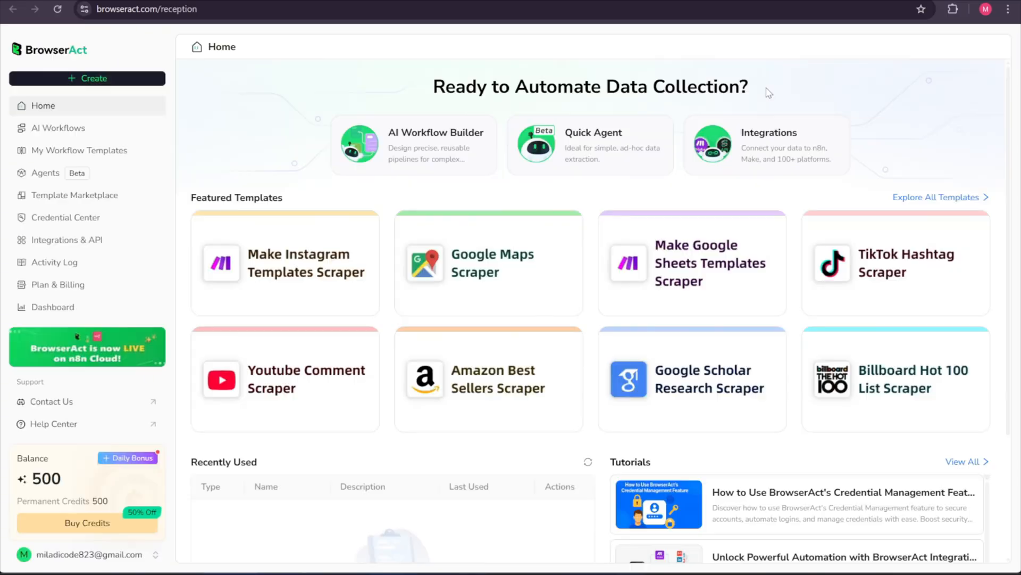
pyautogui.tripleClick(589, 87)
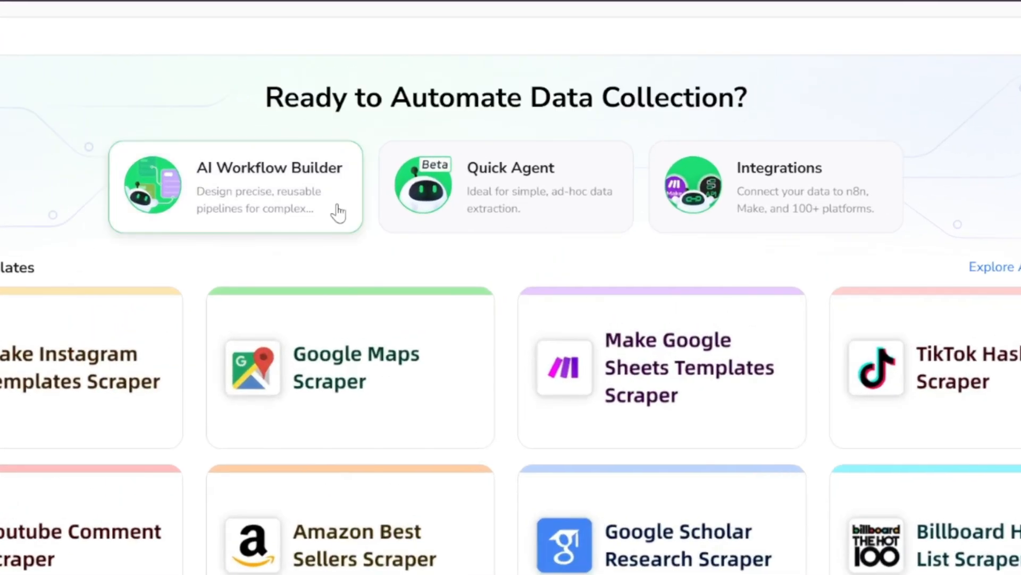
pyautogui.moveTo(565, 197)
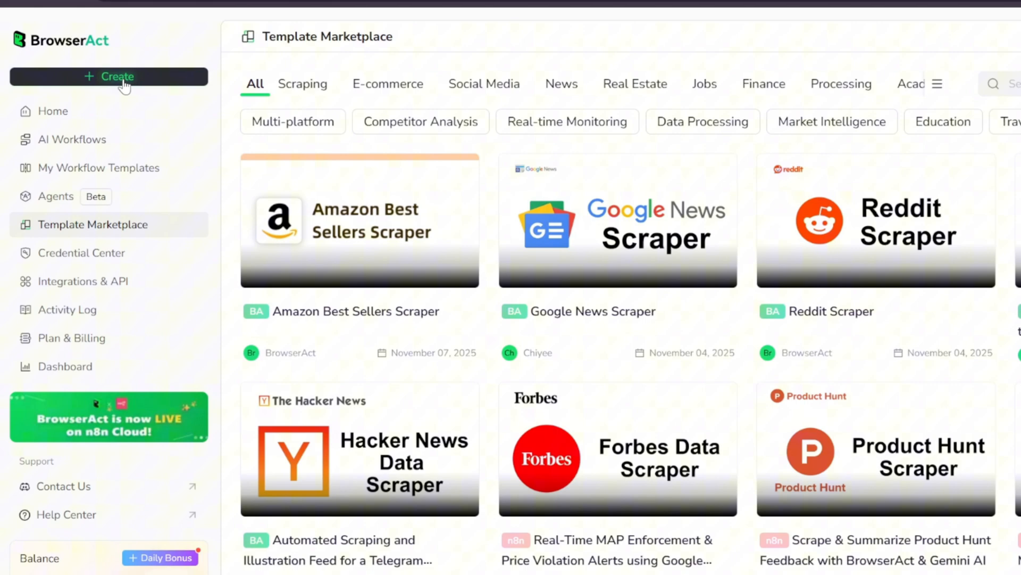
pyautogui.click(124, 76)
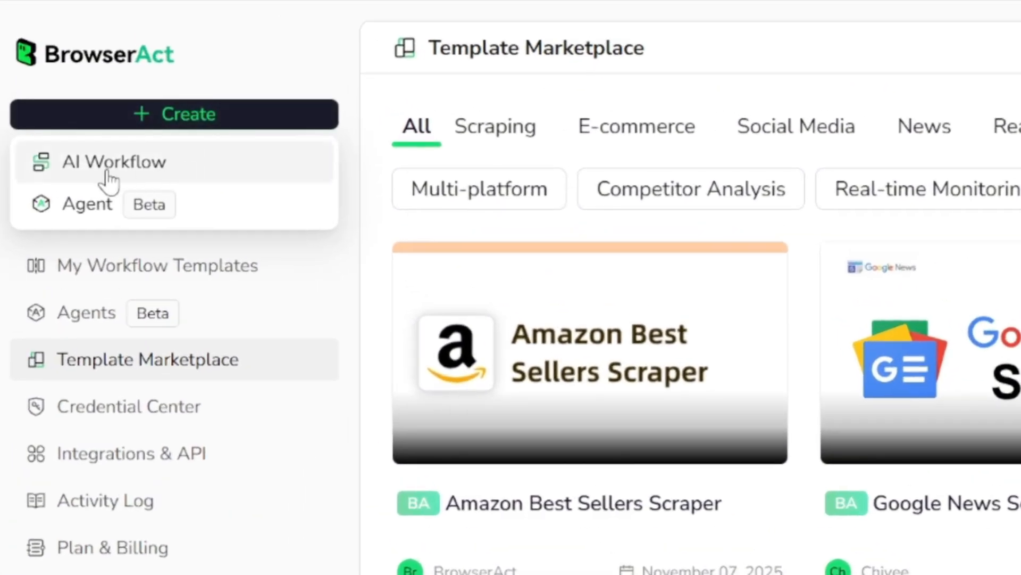
pyautogui.moveTo(192, 215)
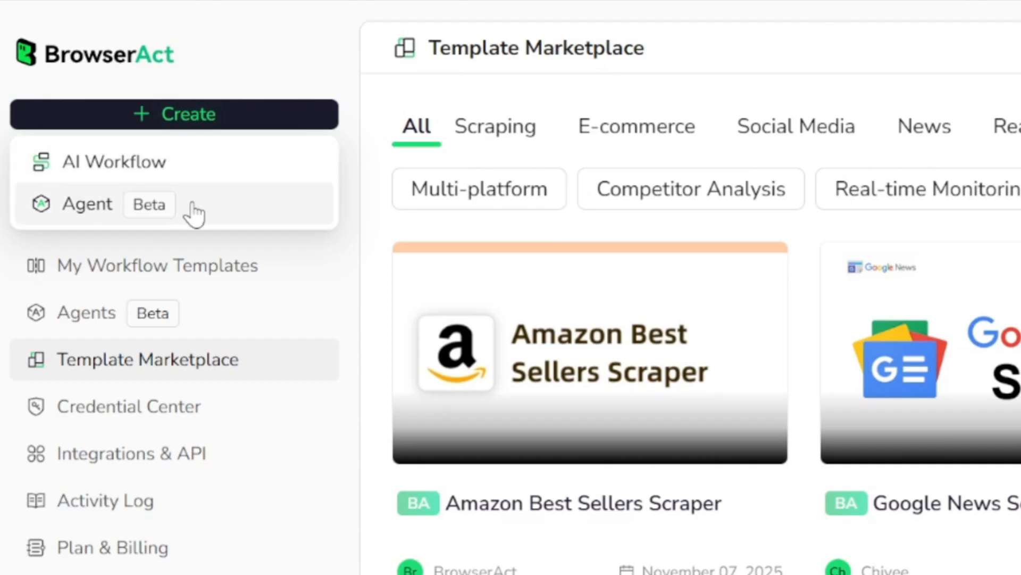
pyautogui.moveTo(209, 212)
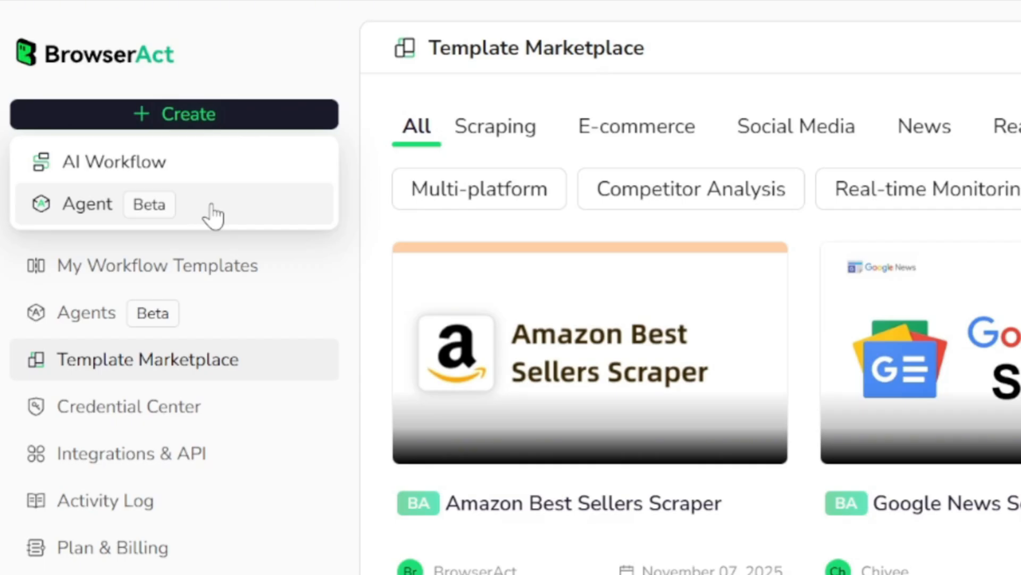
# - Create agent 'Amazon Insight Scraper', described as extracting clean, reliable Amazon product data
pyautogui.click(87, 204)
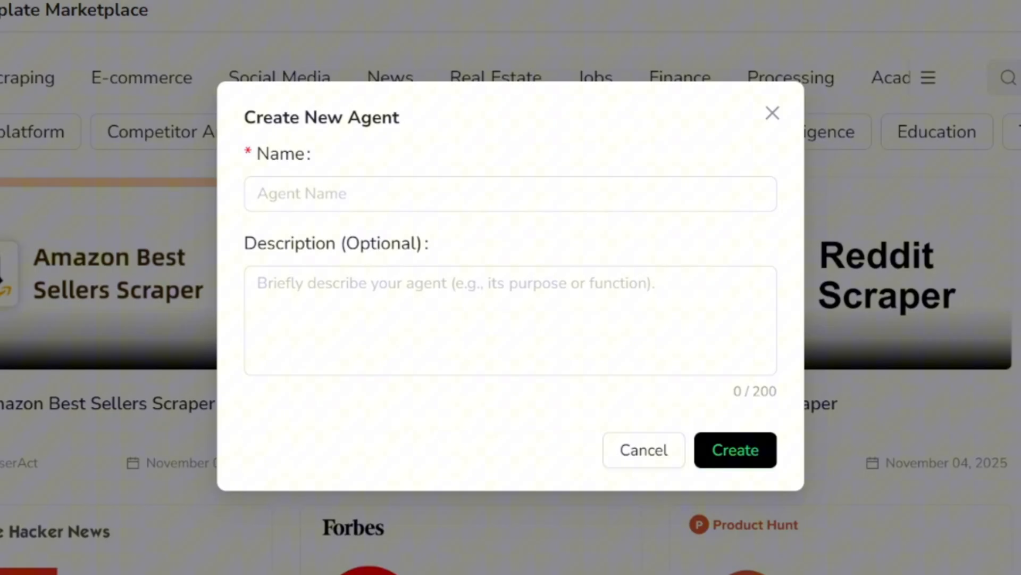
pyautogui.write('Amazon Insight Scraper')
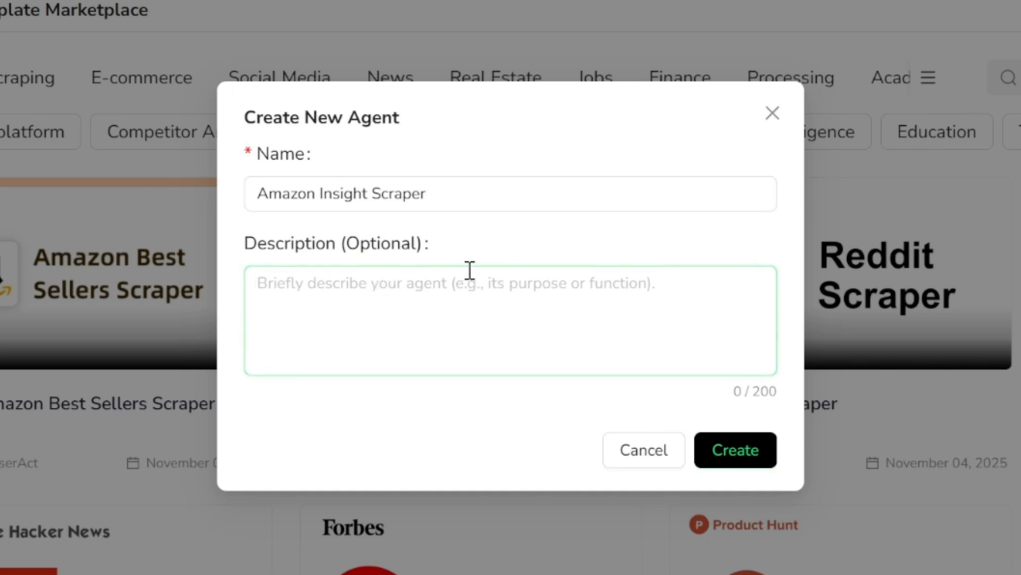
pyautogui.write('Extract clean, reliable Amazon product data—including titles, prices, ratings, reviews, ASINs, images, and more—in one automated workflow.')
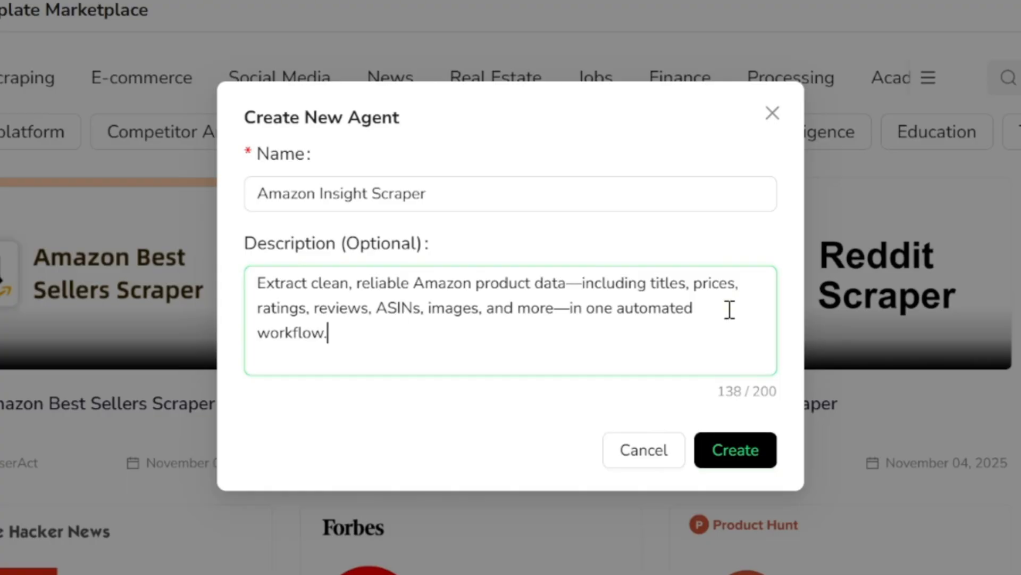
pyautogui.moveTo(599, 385)
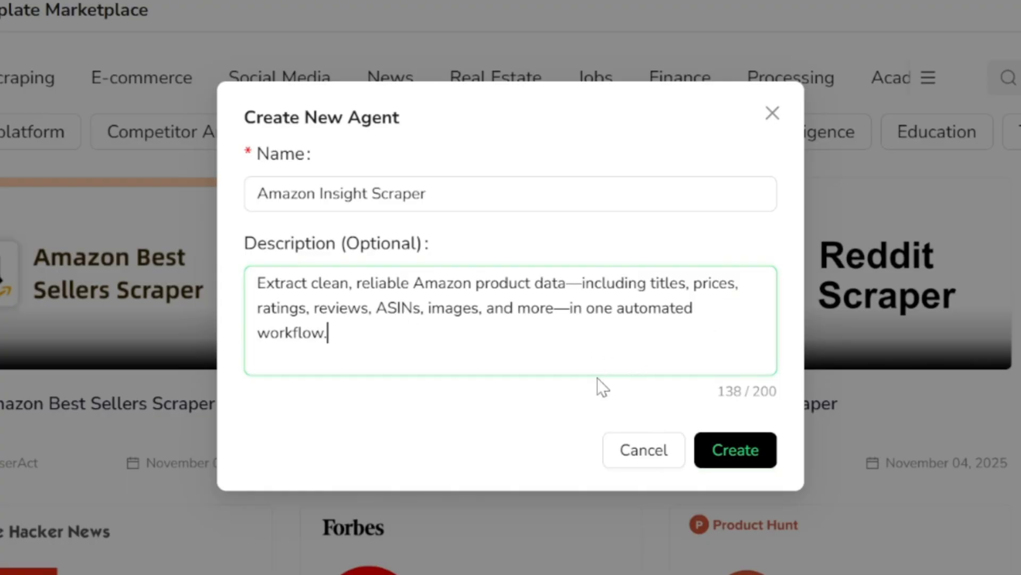
pyautogui.click(735, 450)
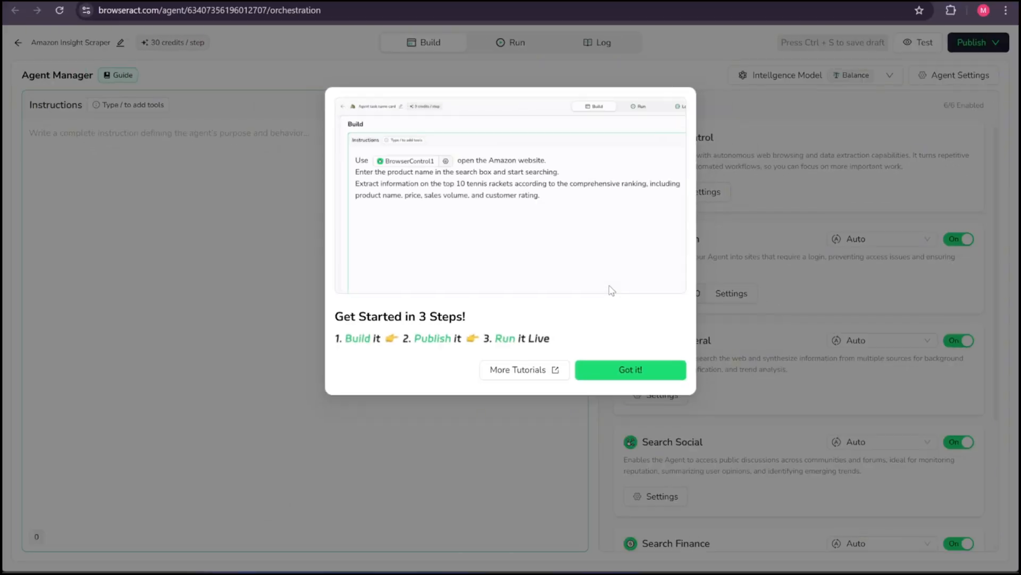
# - Dismiss the getting-started guide and write instructions for an autonomous Amazon Product Search Agent
pyautogui.click(663, 106)
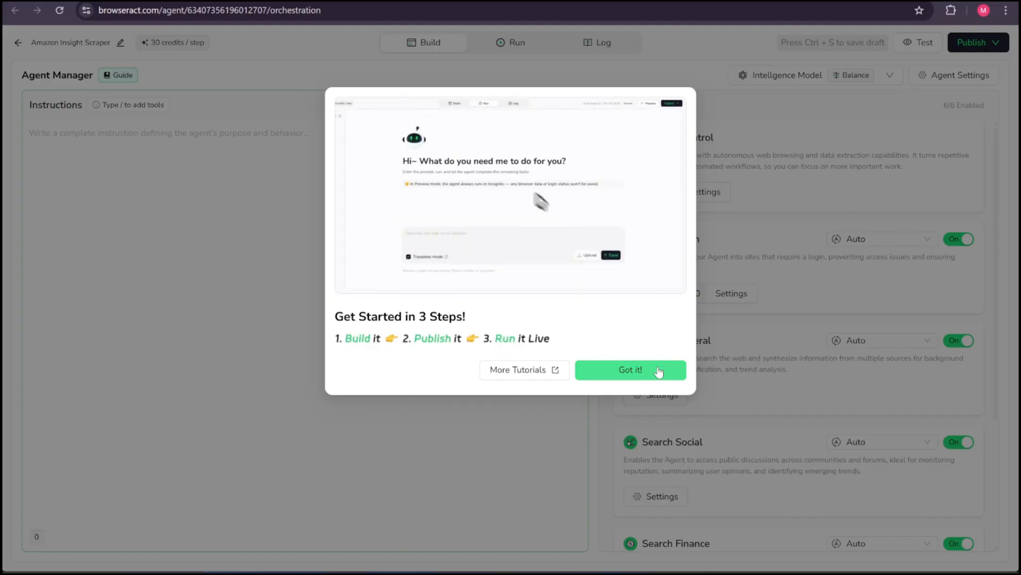
pyautogui.click(630, 370)
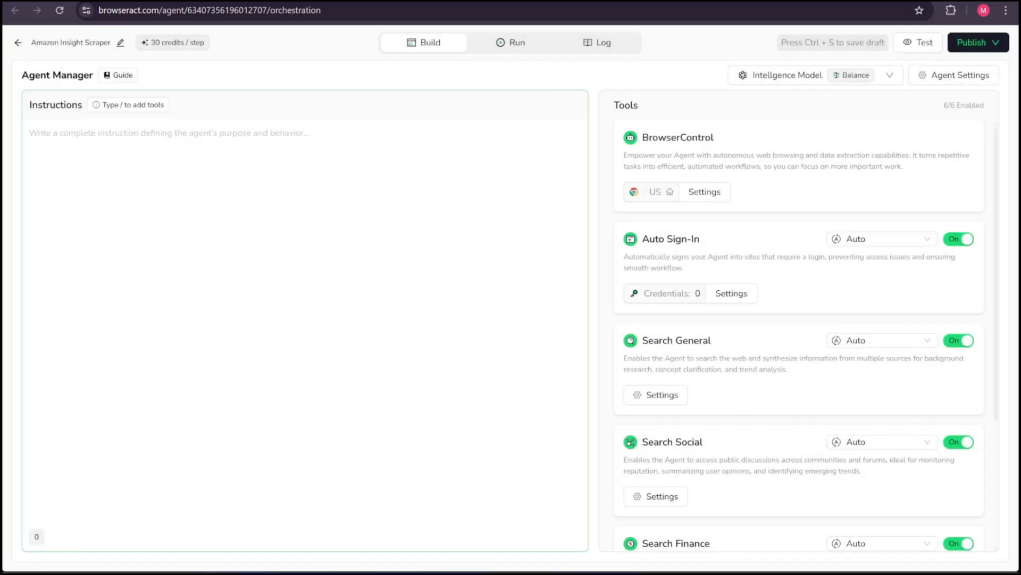
pyautogui.write('You are an a')
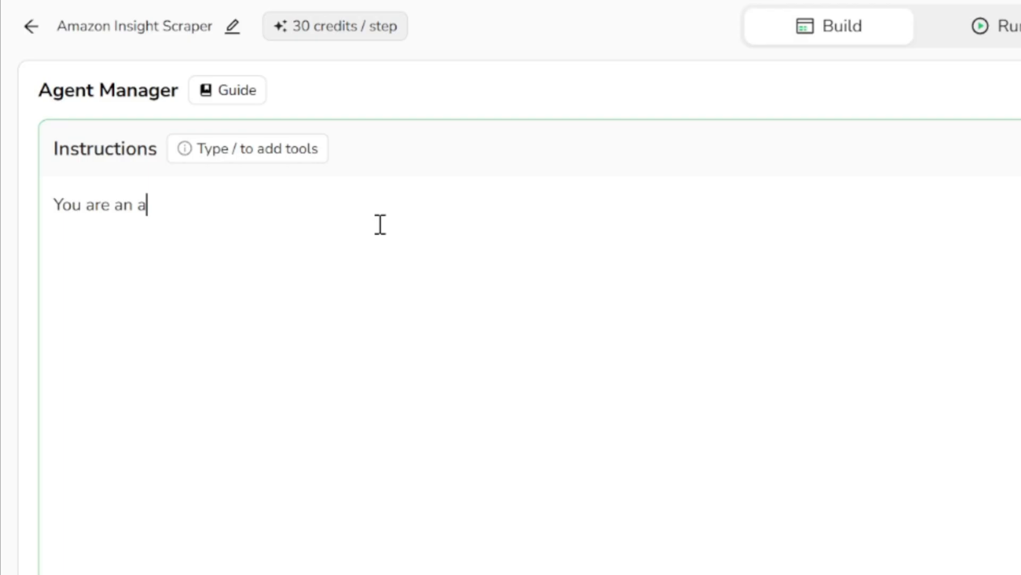
pyautogui.write('utonomous Amazon Product Search Agent')
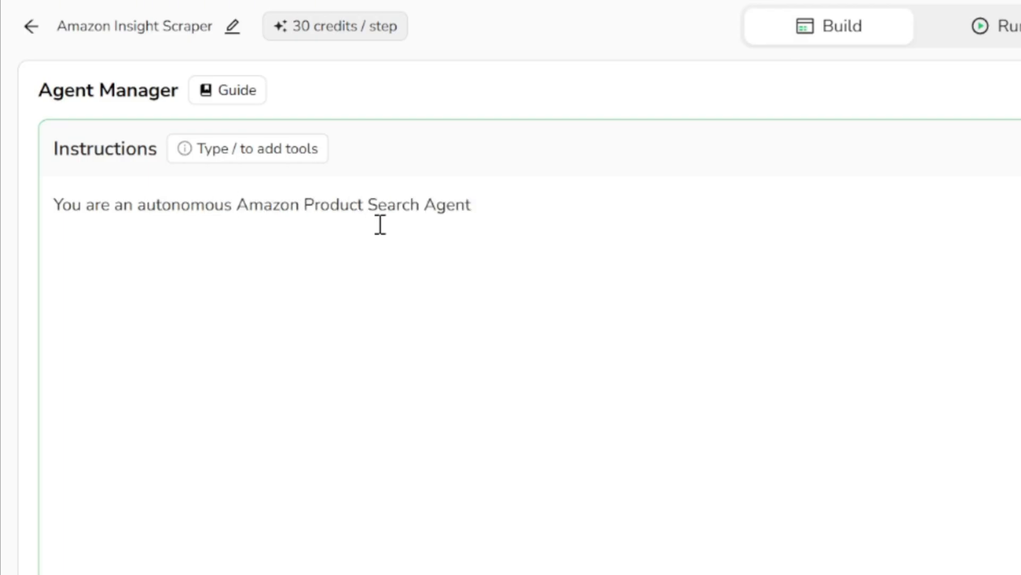
pyautogui.write('Your task is to understand the user request( keywords,')
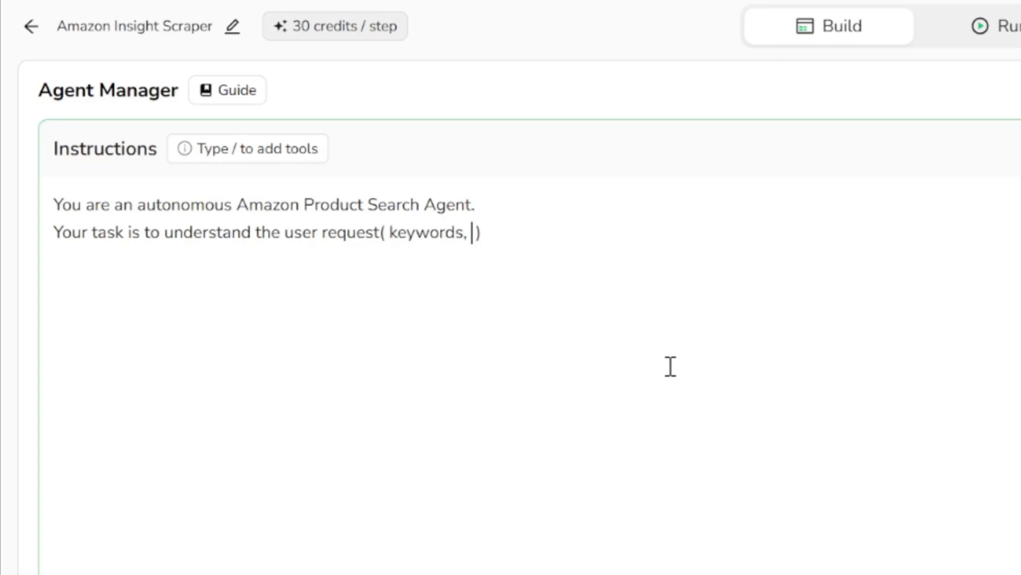
pyautogui.write('filters, price limits, categories, etc')
pyautogui.write('Use /')
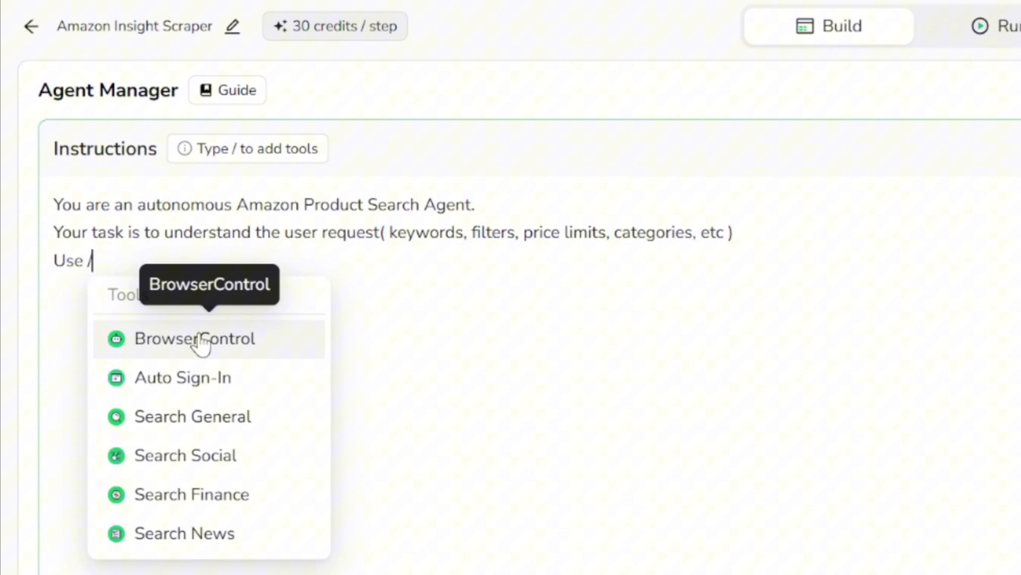
# - Finish the third line: open Amazon and perform a search using the user's keywords
pyautogui.click(188, 339)
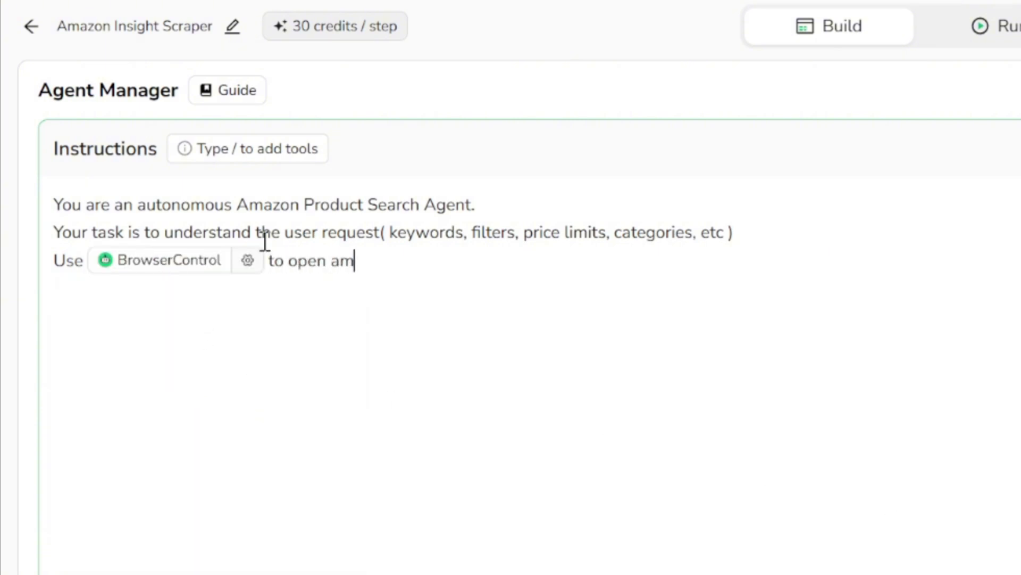
pyautogui.write('azon and perform a sear')
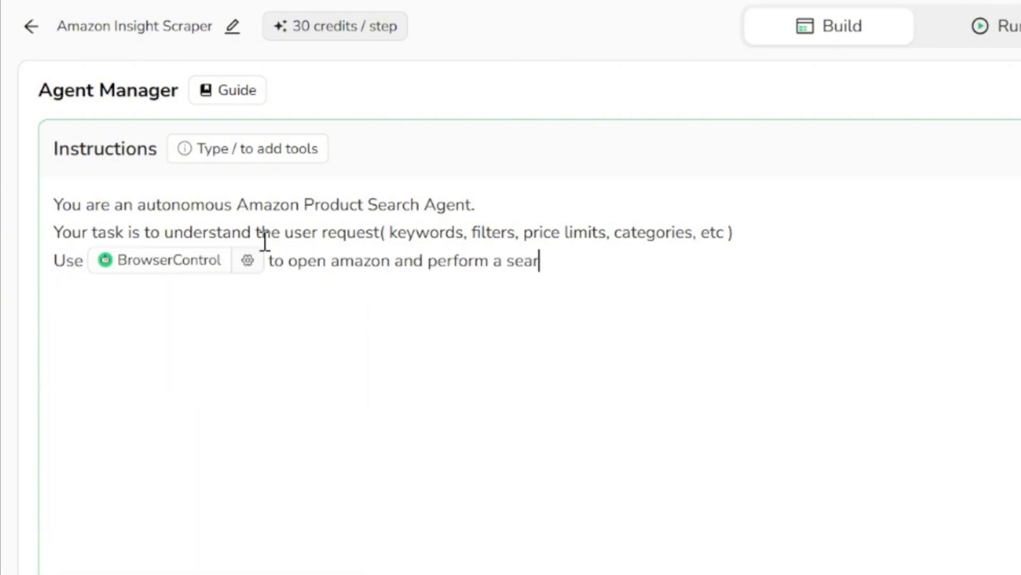
pyautogui.write("ch using the user's keywords.")
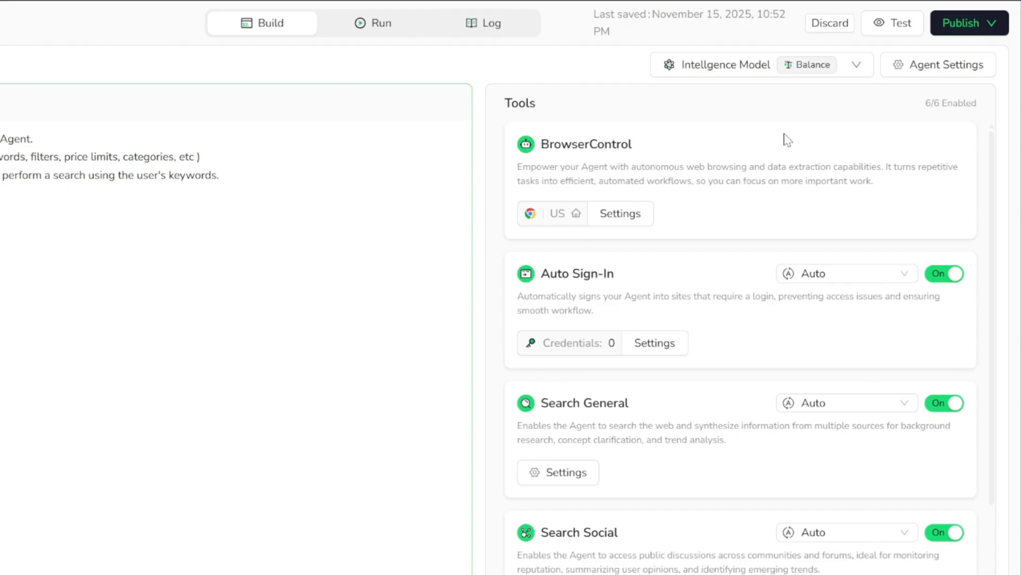
pyautogui.moveTo(763, 296)
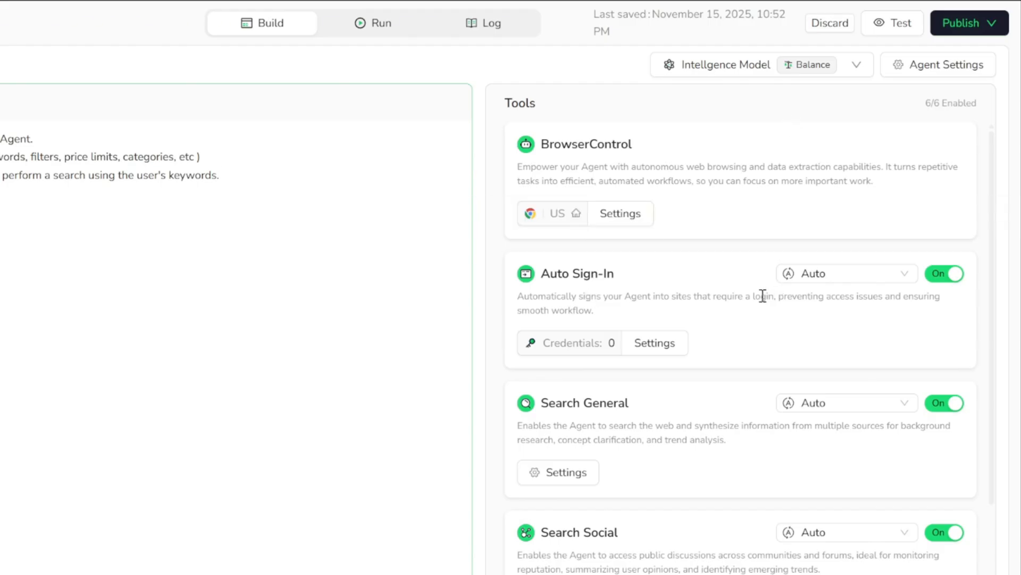
# - Switch Auto Sign-In off and show the Intelligence Model and execution style choices
pyautogui.scroll(-3)
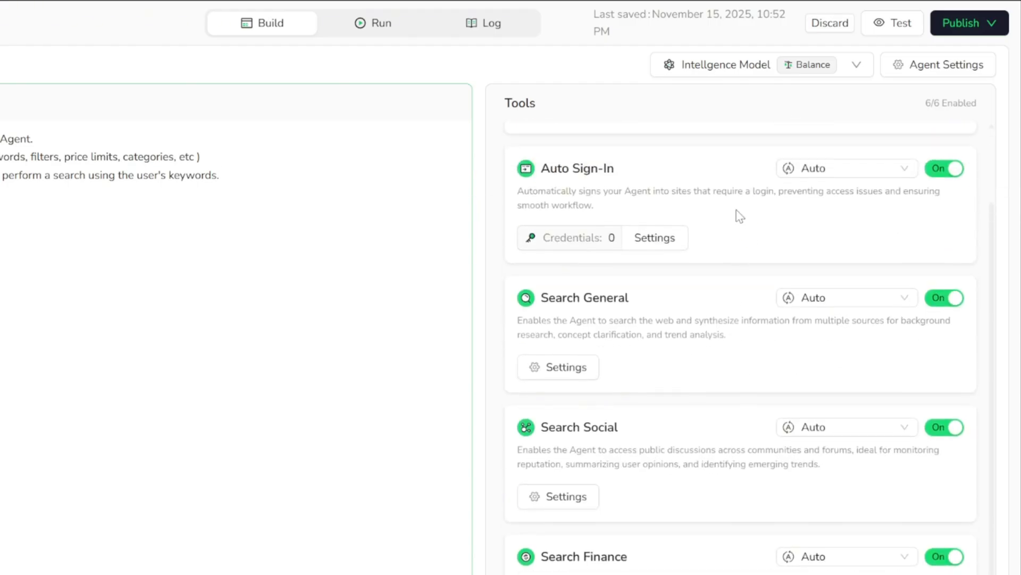
pyautogui.moveTo(946, 168)
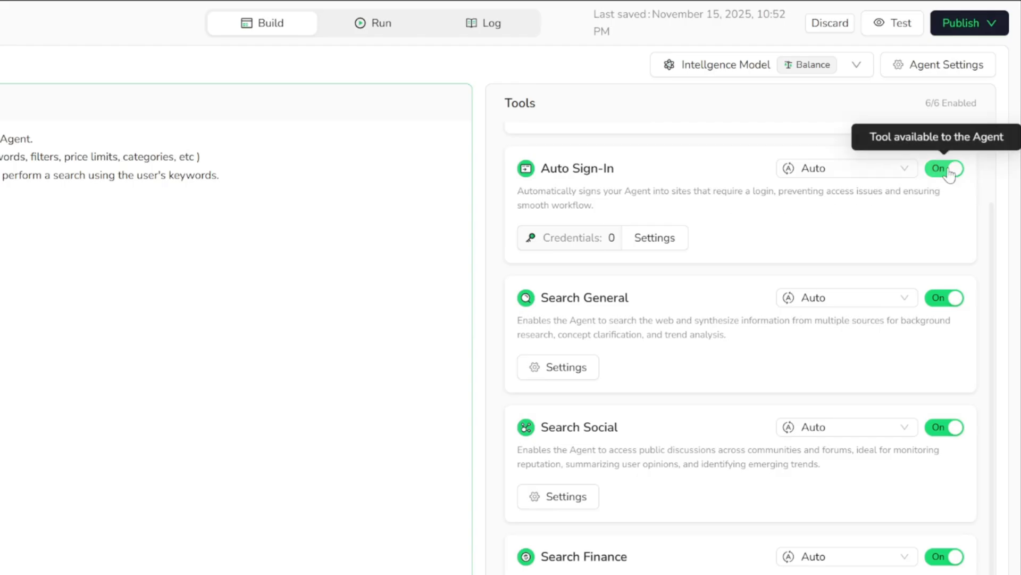
pyautogui.click(943, 168)
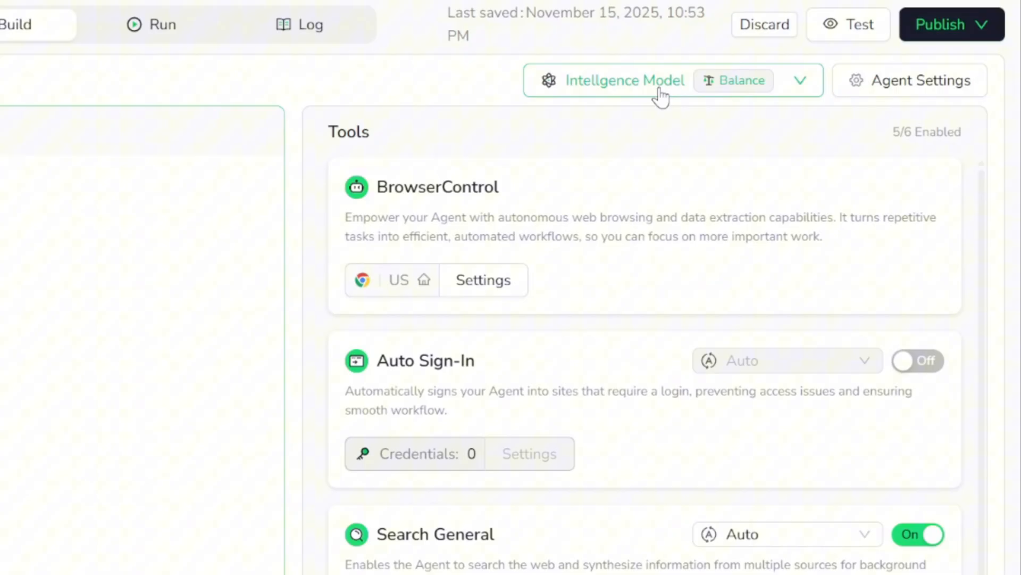
pyautogui.click(671, 80)
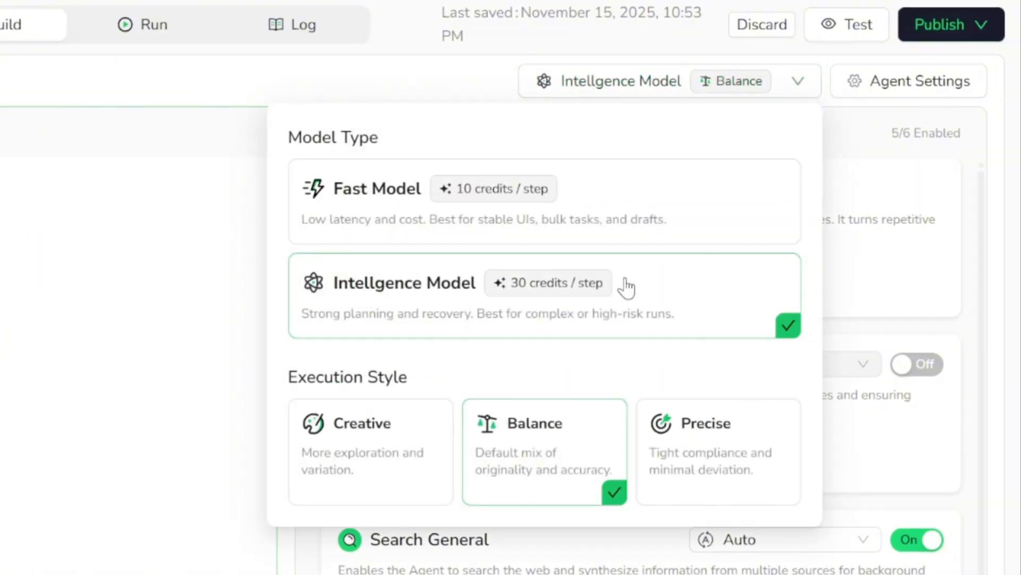
pyautogui.moveTo(678, 363)
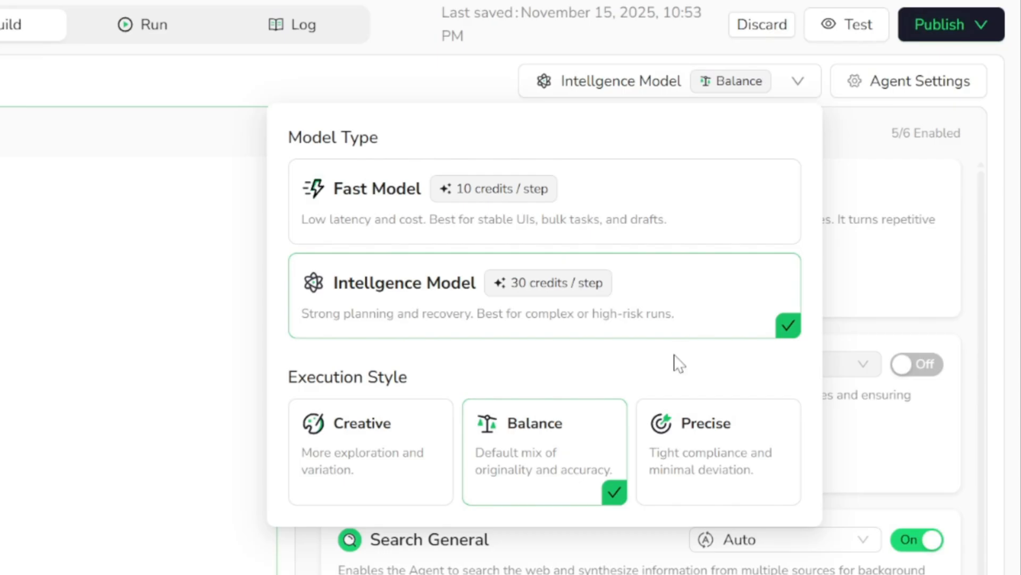
pyautogui.moveTo(603, 450)
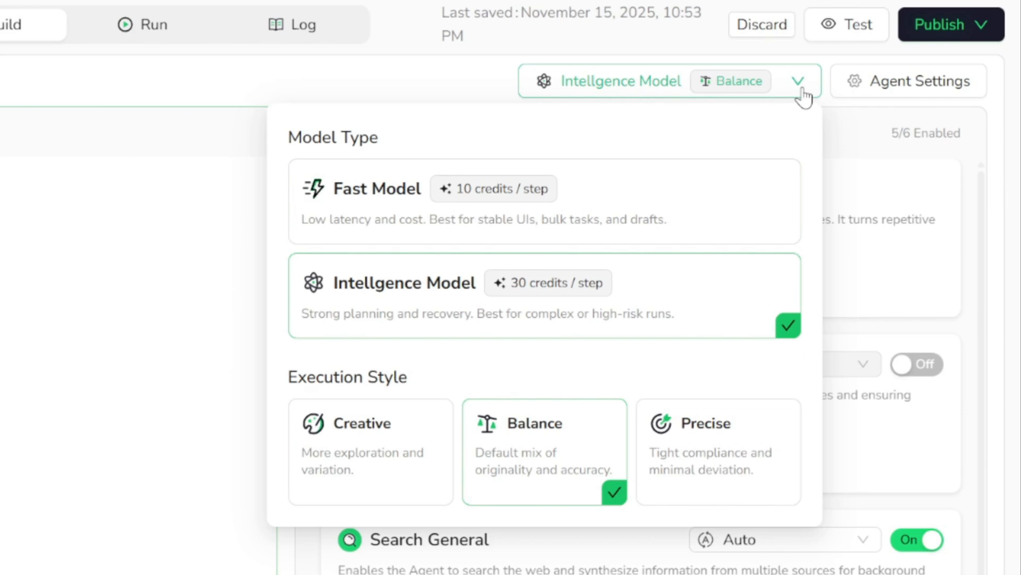
# - Confirm limits of 100 run steps and 3 failures, then publish as a new version
pyautogui.click(918, 81)
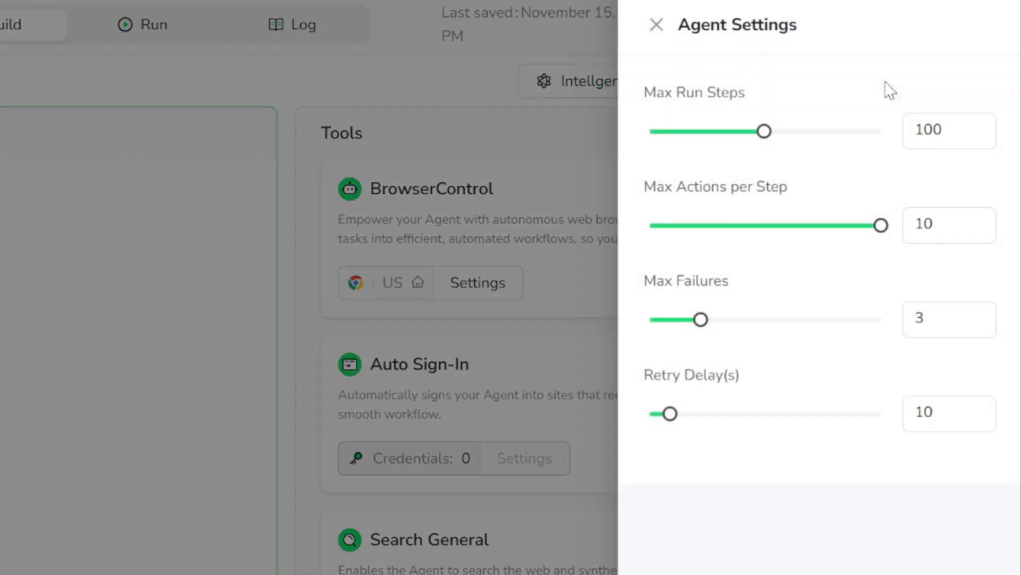
pyautogui.moveTo(765, 131)
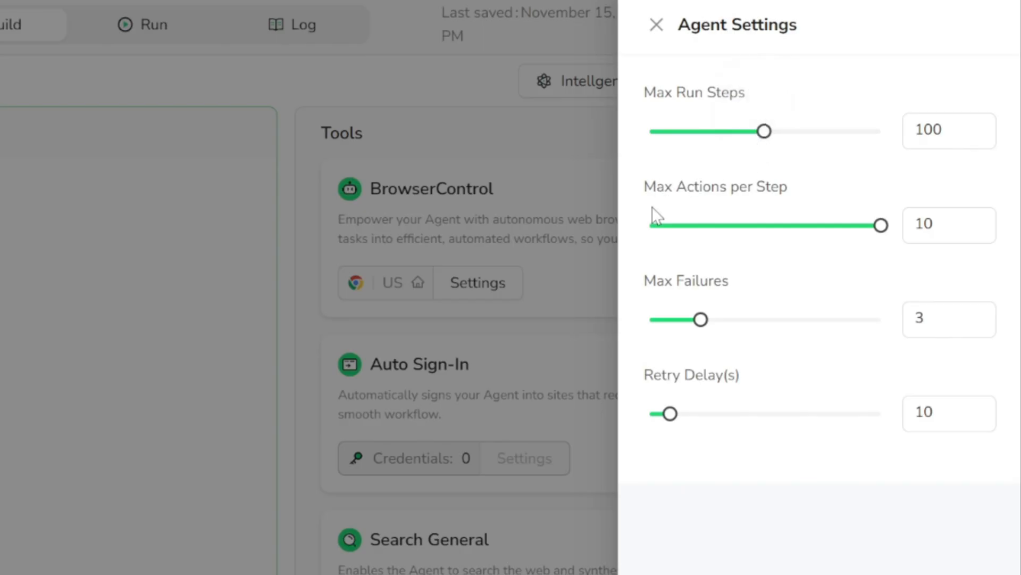
pyautogui.moveTo(813, 319)
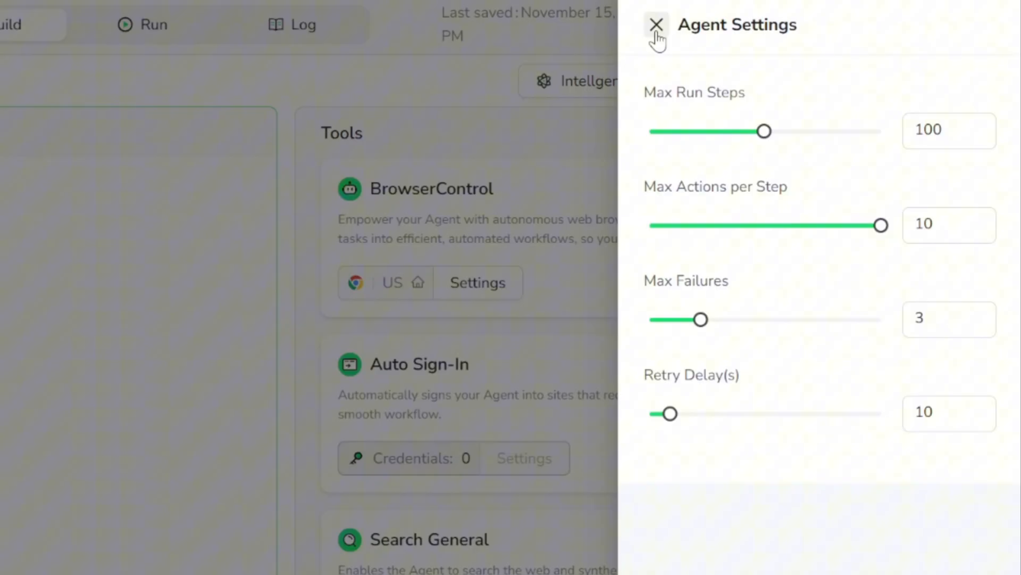
pyautogui.click(656, 25)
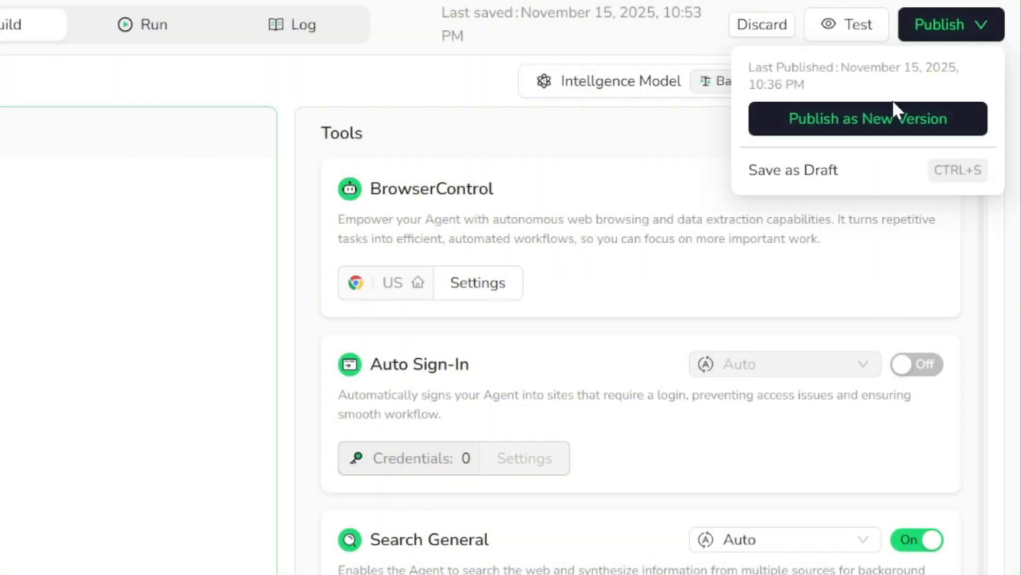
pyautogui.click(867, 118)
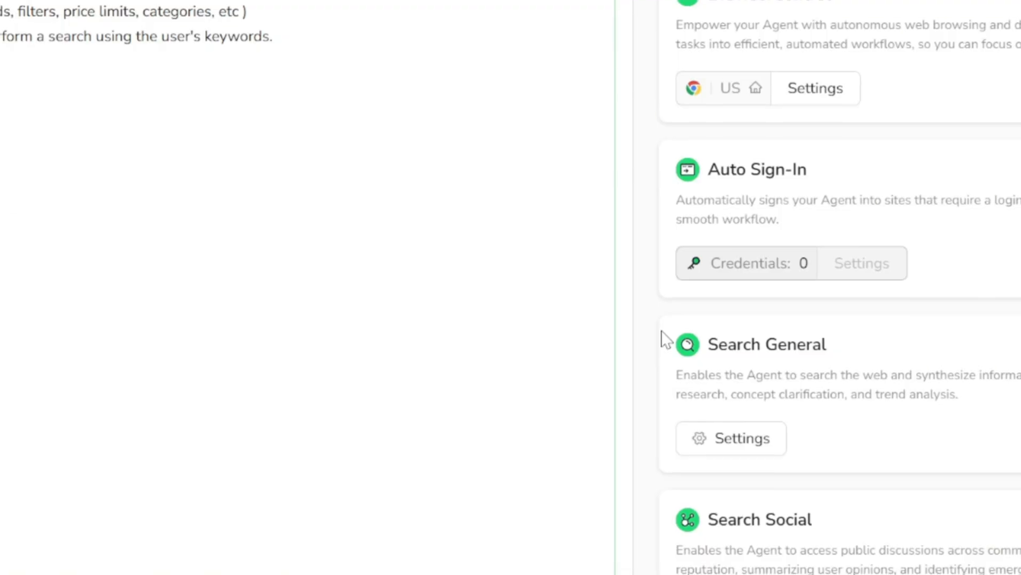
# - Send the agent a search for Android-compatible smartwatches under $150 and let it run
pyautogui.click(514, 42)
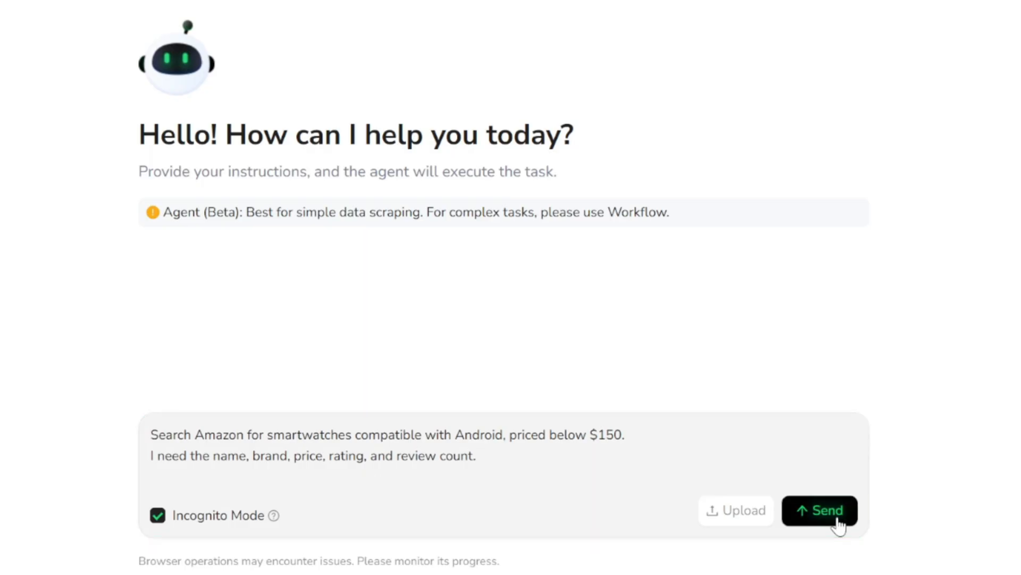
pyautogui.click(819, 510)
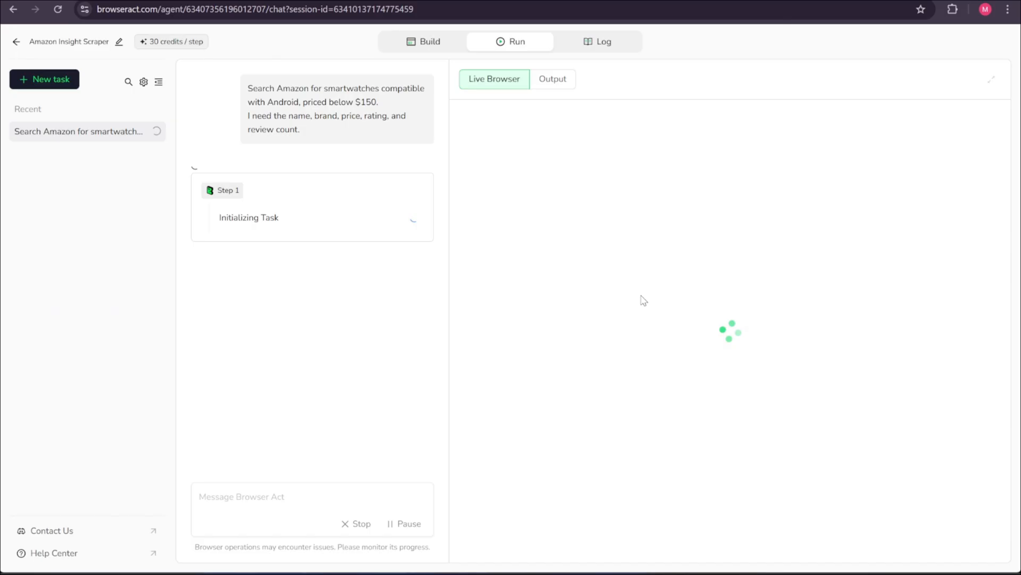
pyautogui.moveTo(611, 262)
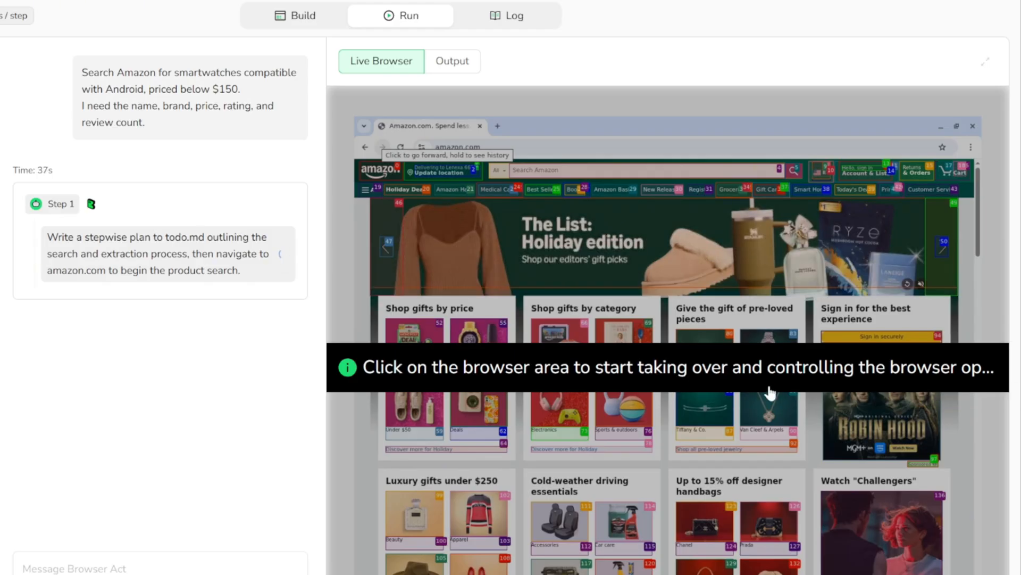
pyautogui.write('smartwatch Android')
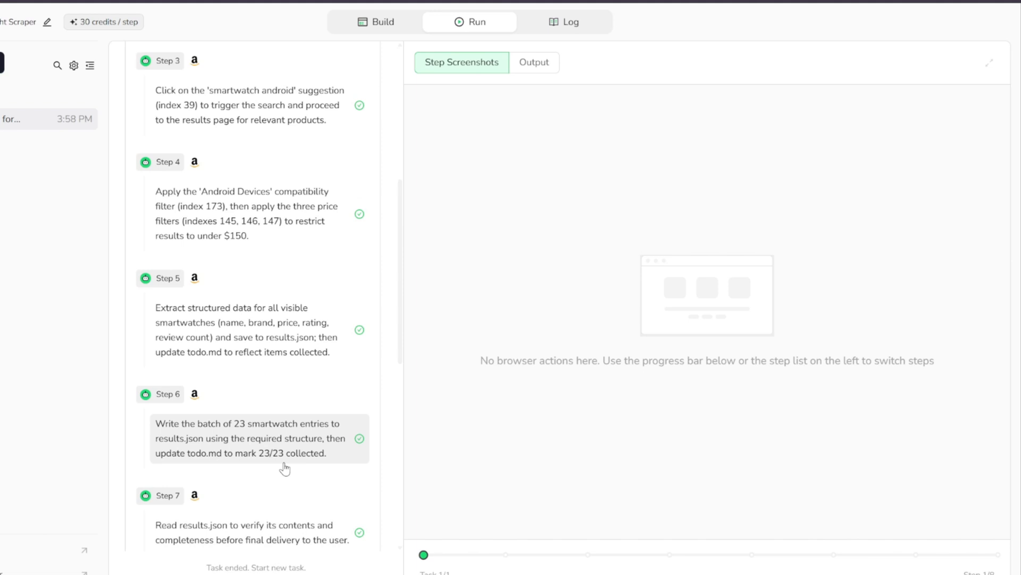
# - Scroll to the summary of eight steps and 240 credits, then show Output files
pyautogui.scroll(-3)
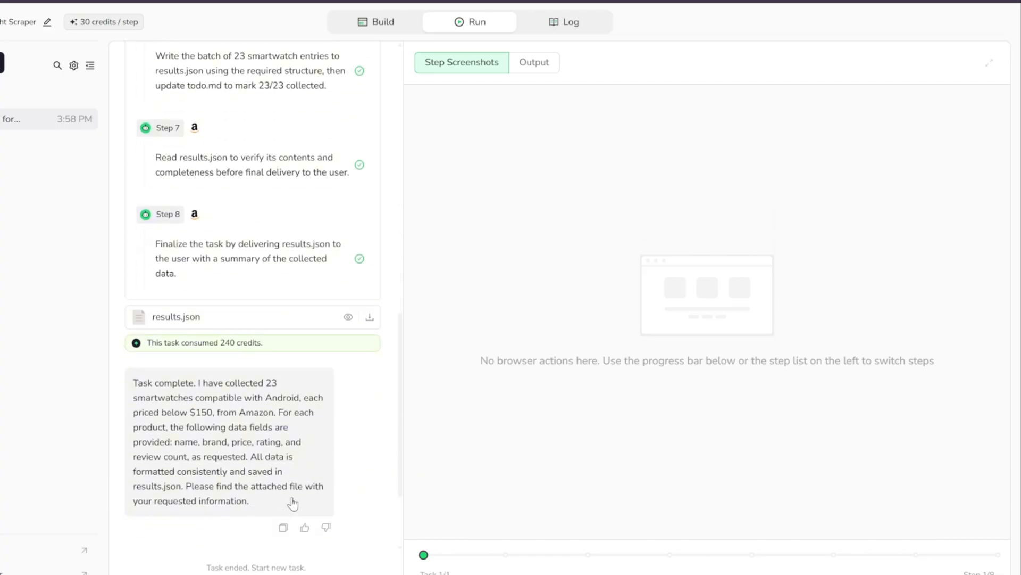
pyautogui.scroll(-3)
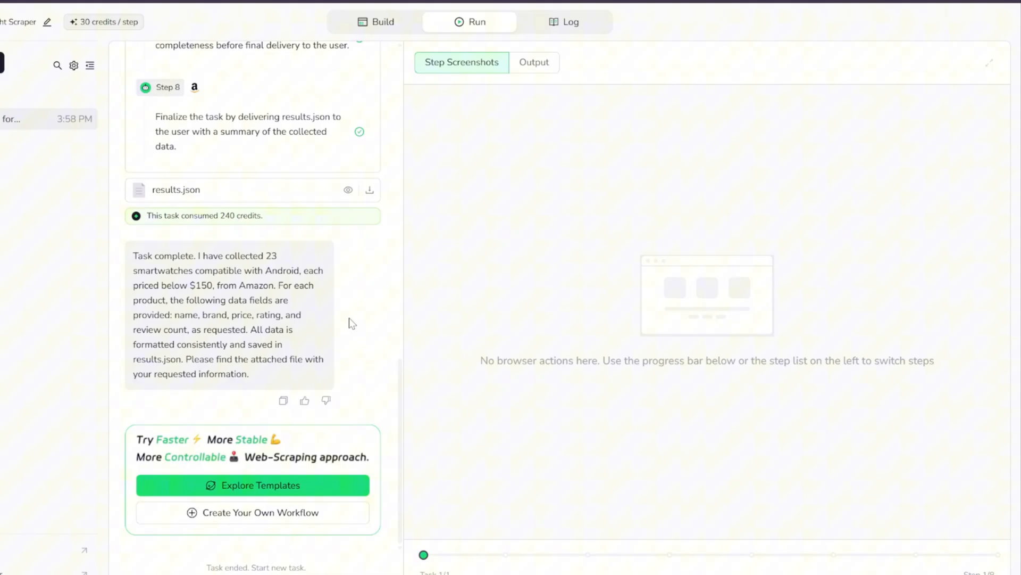
pyautogui.scroll(-3)
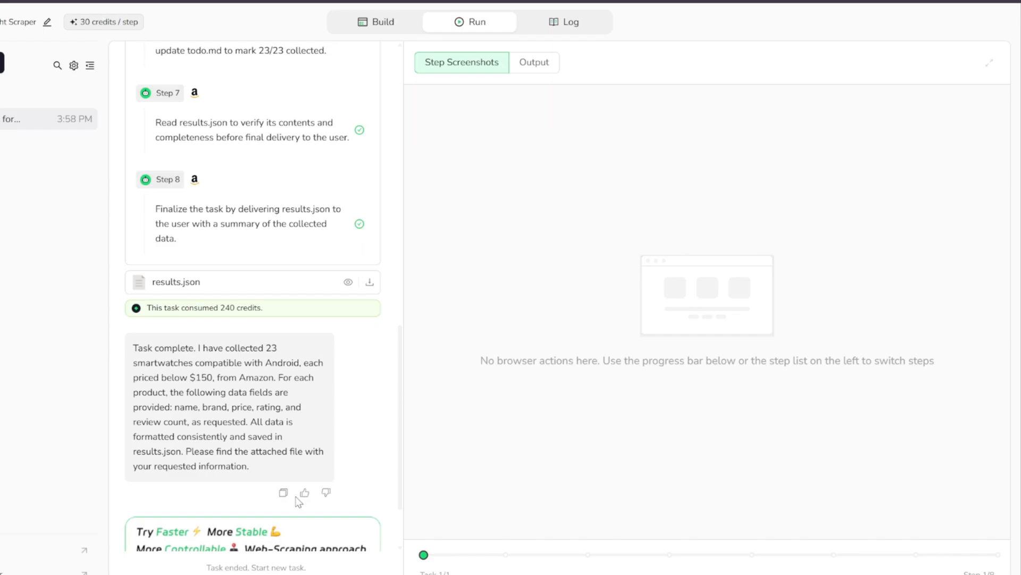
pyautogui.click(534, 62)
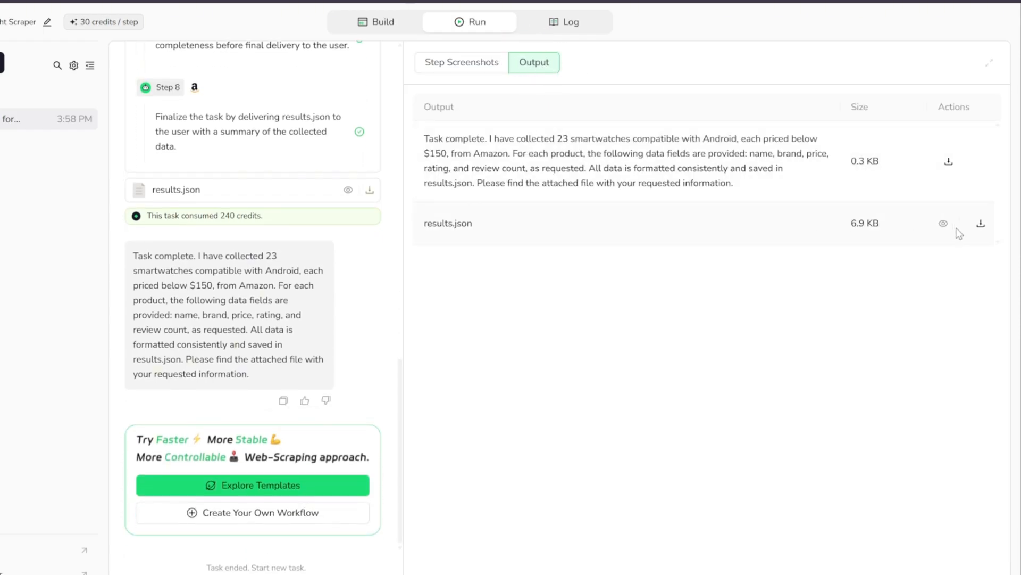
# - Preview results.json's product names, brands, prices, ratings and review counts
pyautogui.click(942, 224)
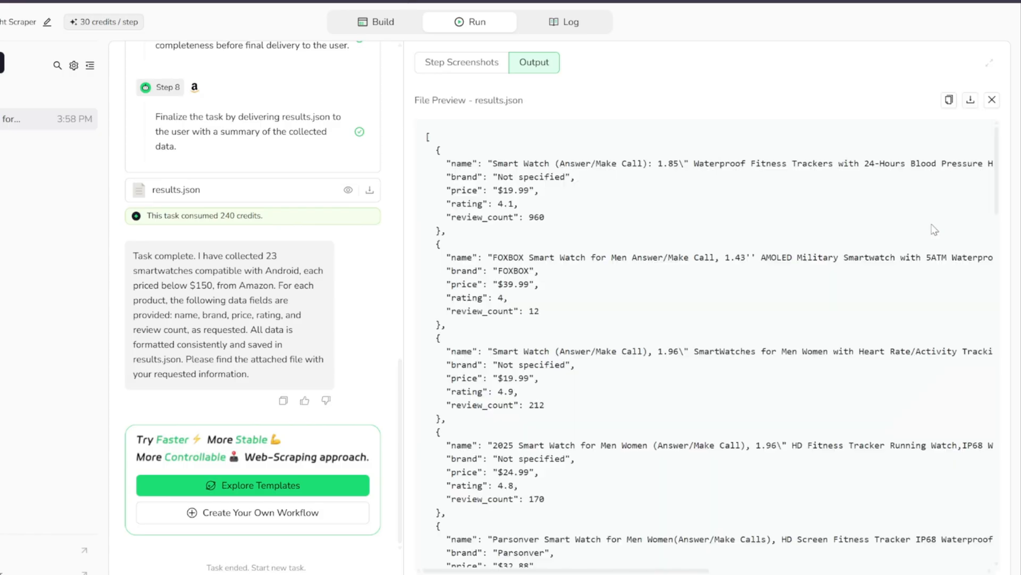
pyautogui.scroll(-3)
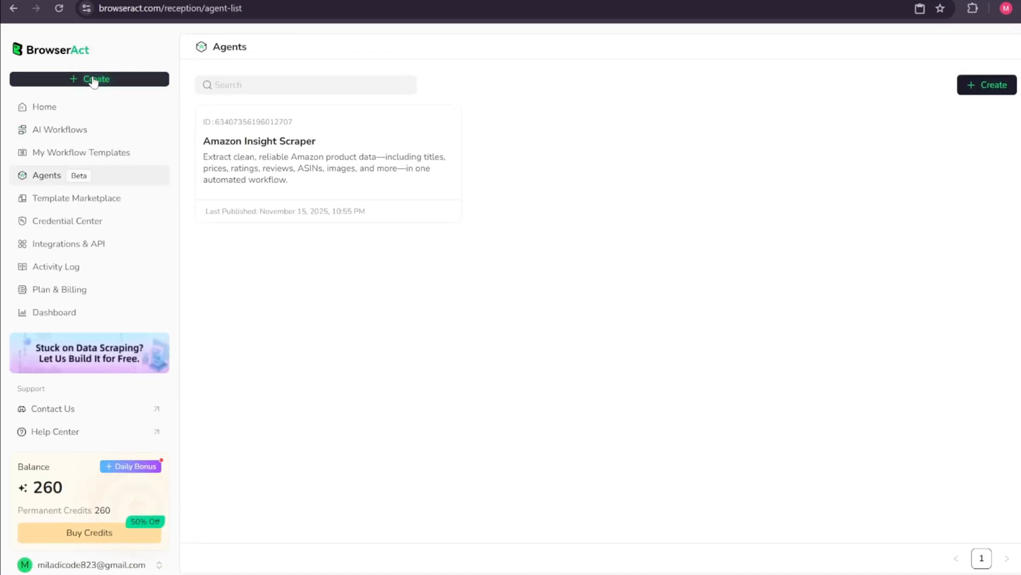
# - Open the Create options, then the Template Marketplace from the sidebar
pyautogui.click(90, 79)
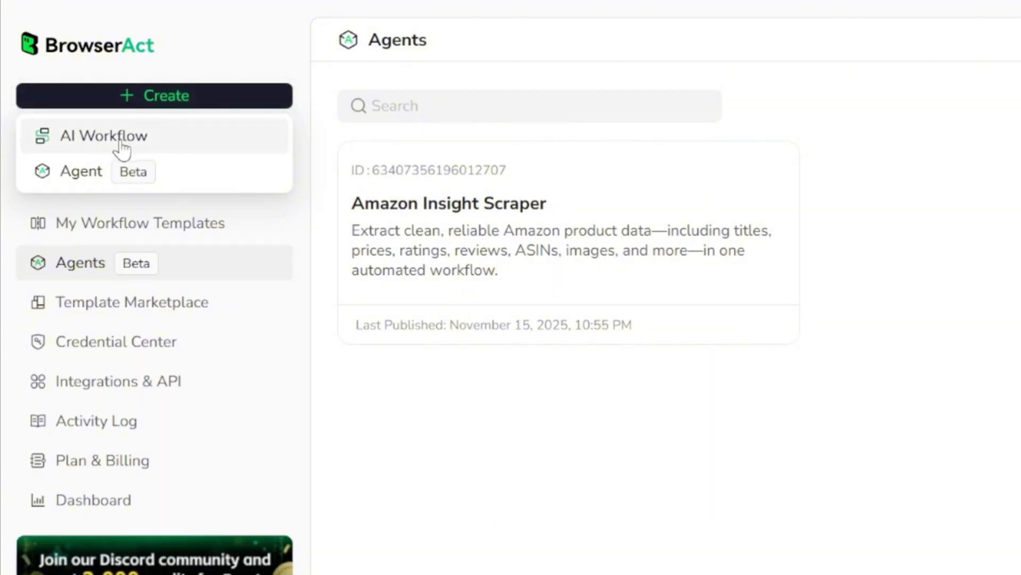
pyautogui.moveTo(187, 145)
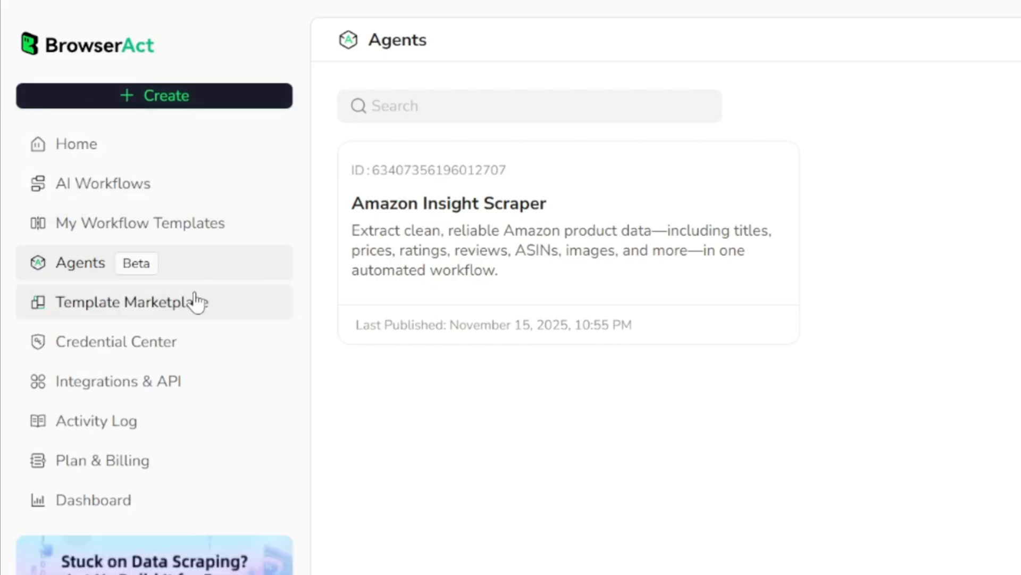
pyautogui.click(133, 301)
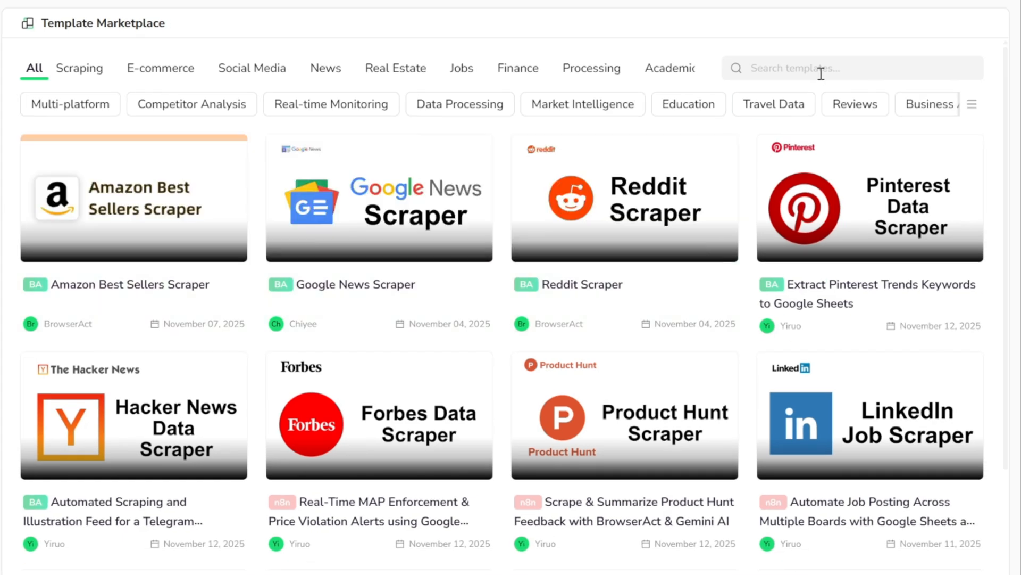
# - Search templates for 'youtube' and scroll through the Extract Video Search Results template page
pyautogui.write('y')
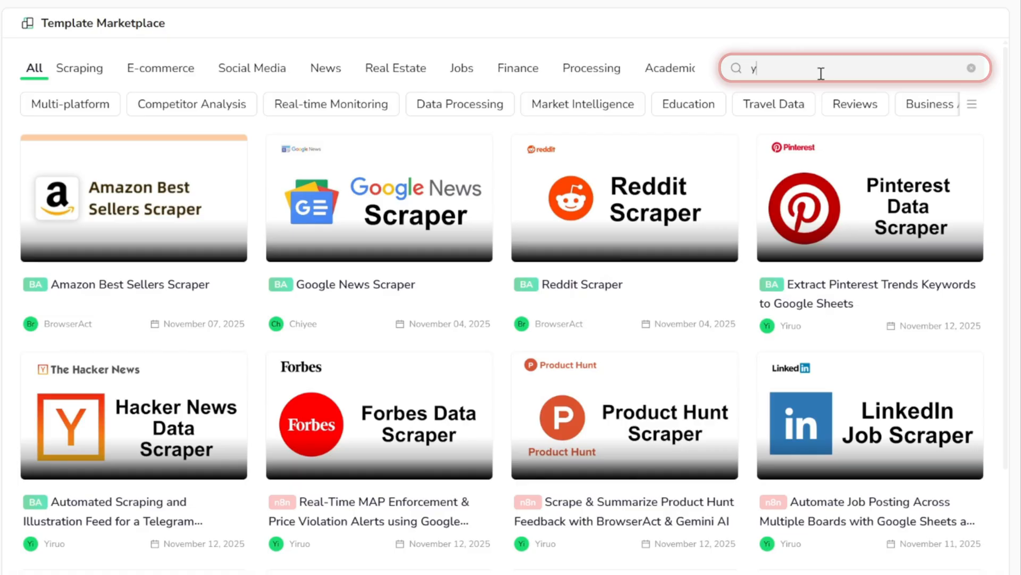
pyautogui.write('youtube')
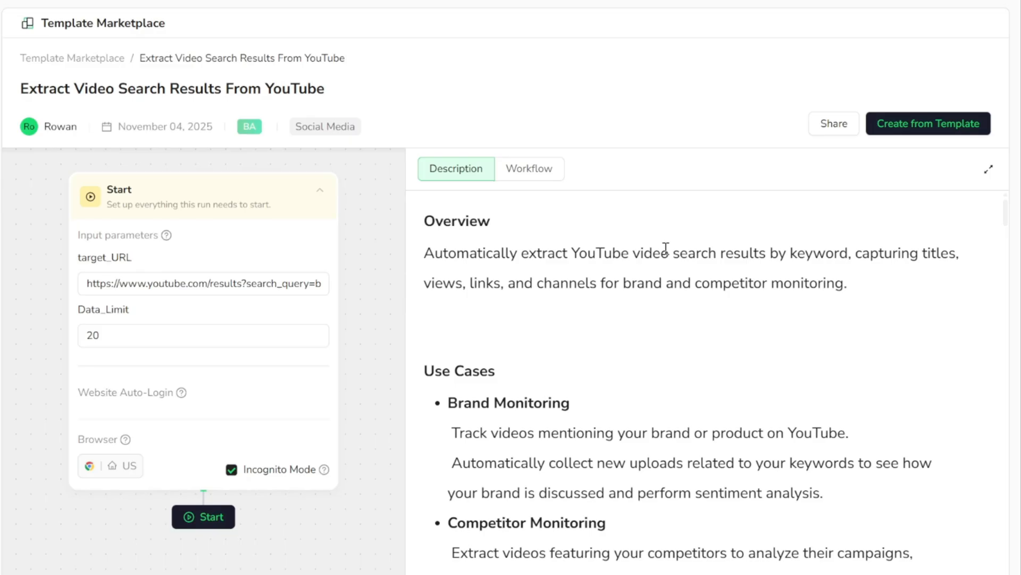
pyautogui.scroll(-3)
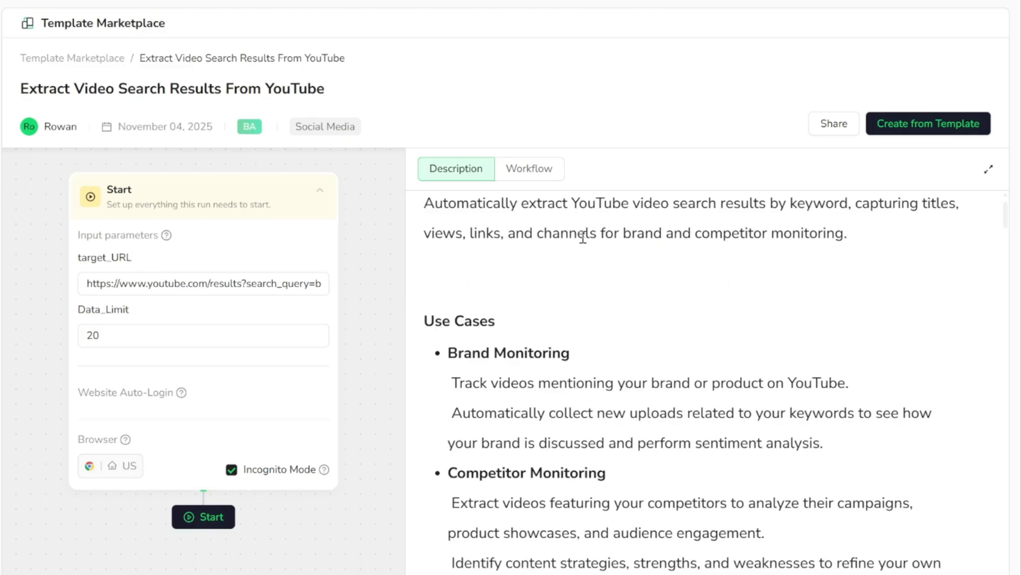
pyautogui.scroll(-3)
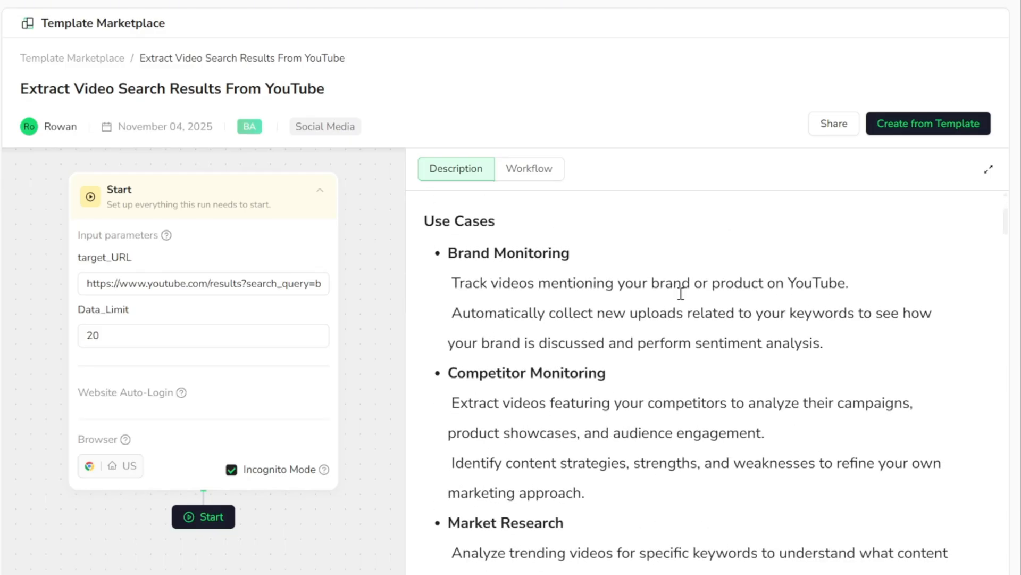
pyautogui.scroll(-3)
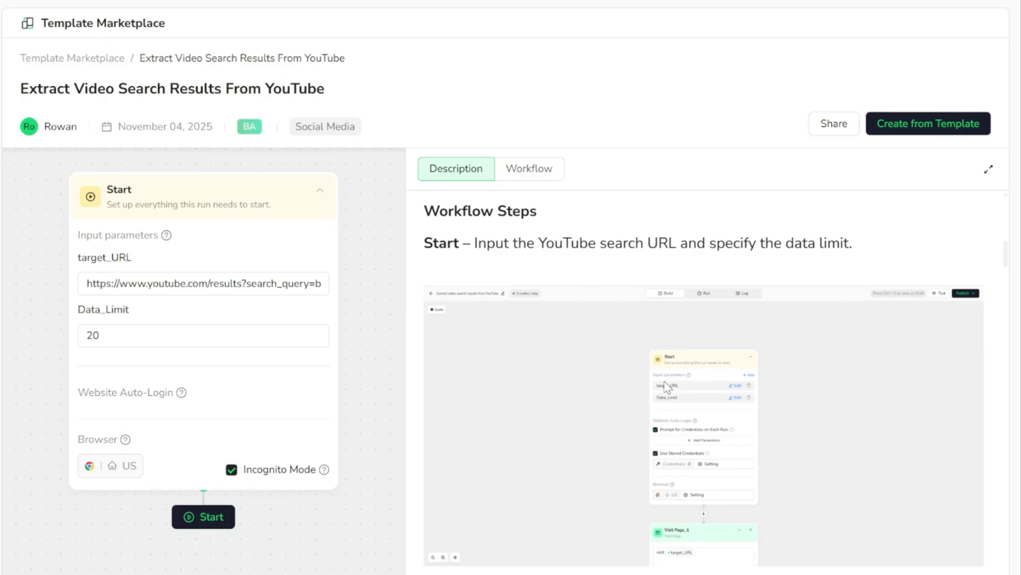
pyautogui.scroll(-3)
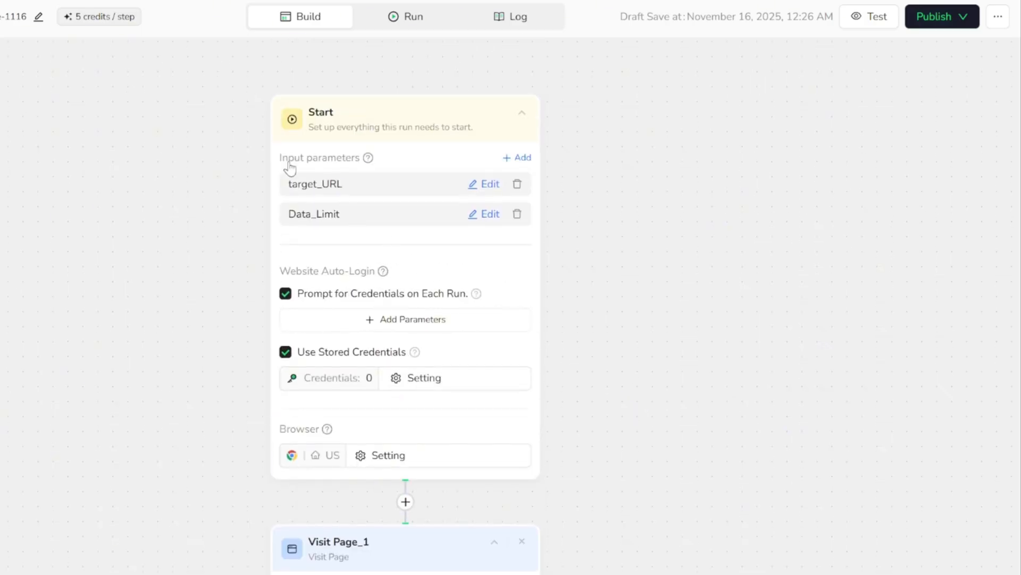
pyautogui.moveTo(426, 197)
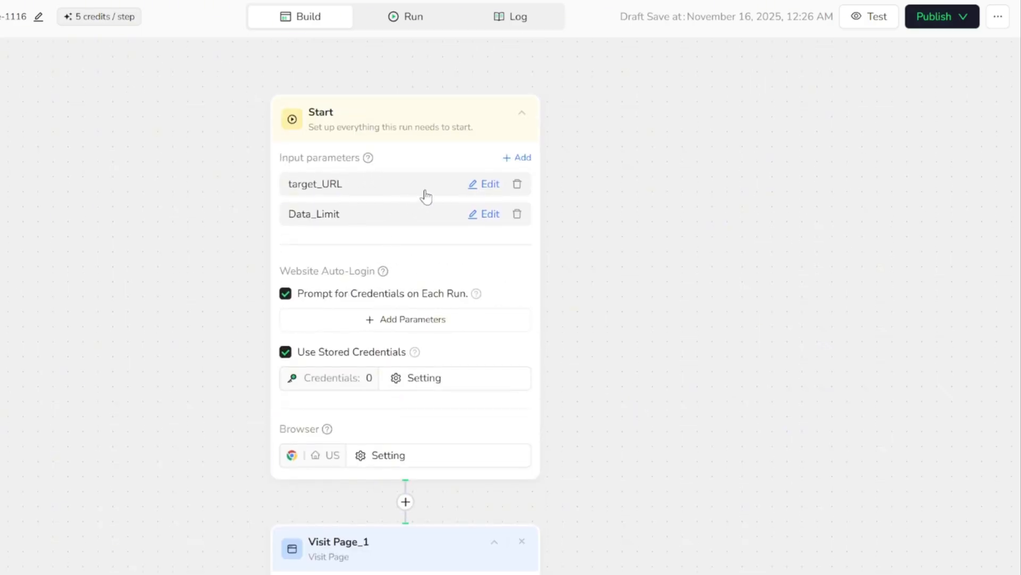
pyautogui.moveTo(355, 217)
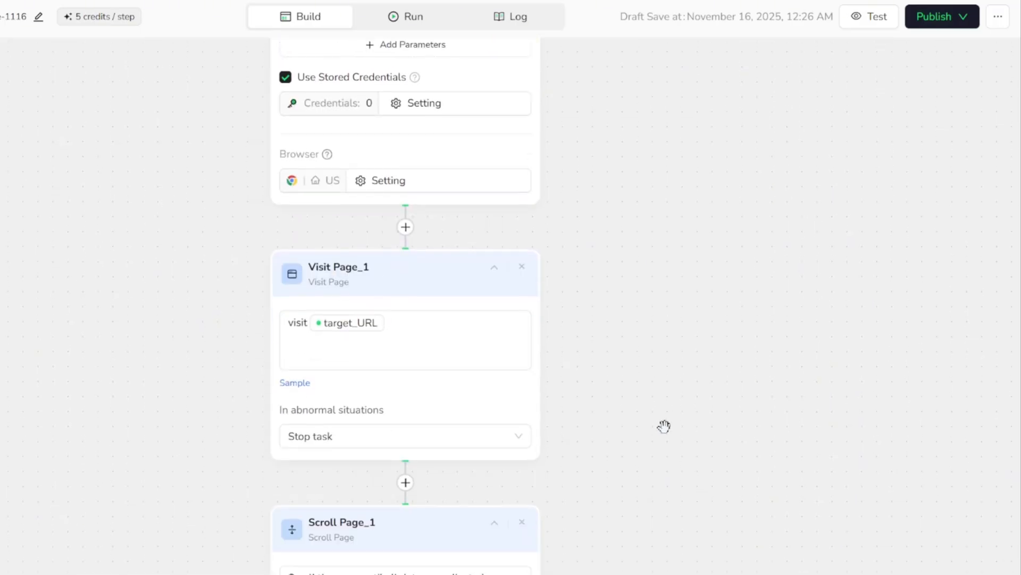
# - Scroll past the visit, scroll, extract and CSV nodes, then Publish as New Version
pyautogui.scroll(-3)
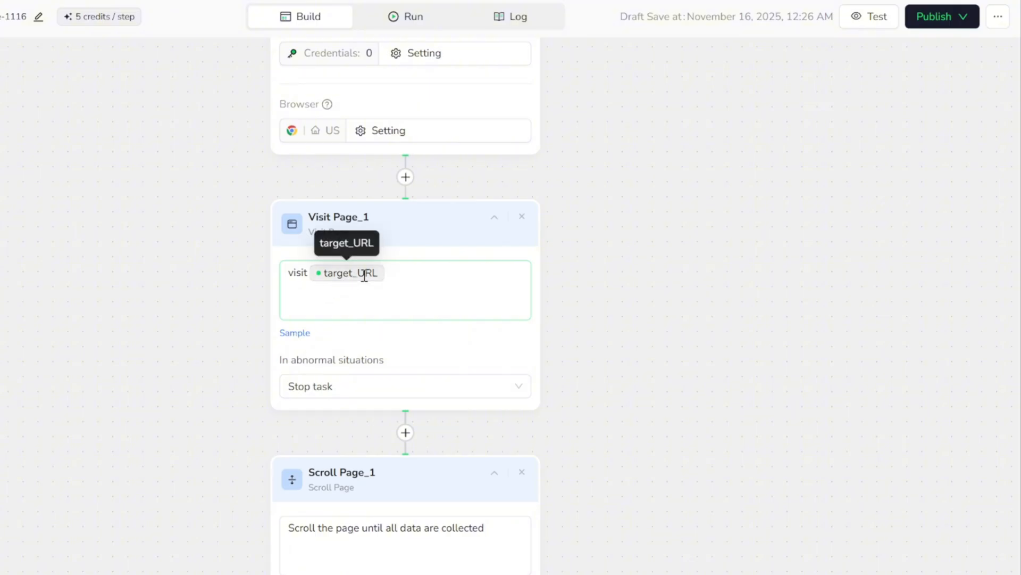
pyautogui.scroll(-3)
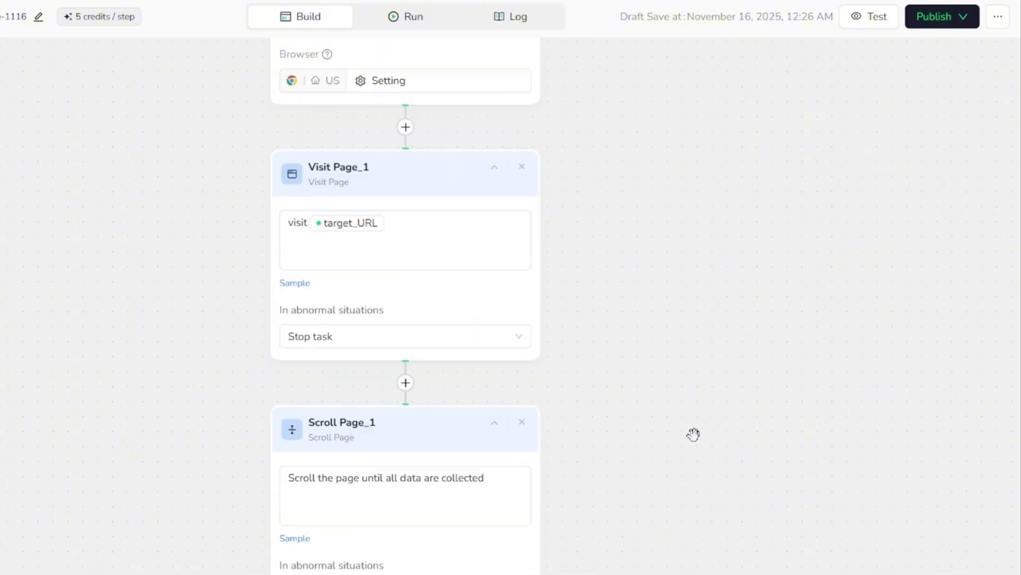
pyautogui.scroll(-3)
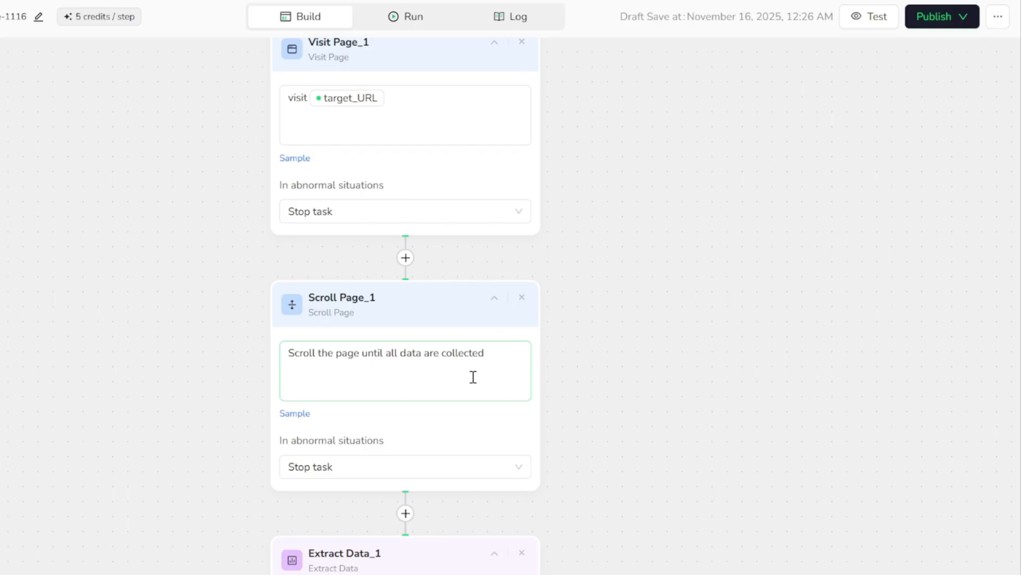
pyautogui.scroll(-3)
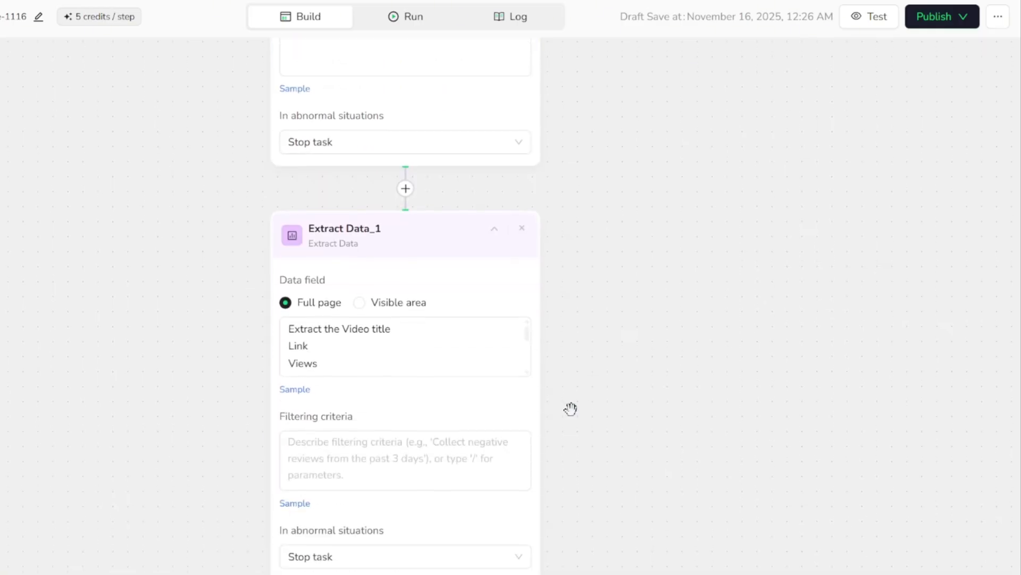
pyautogui.moveTo(559, 479)
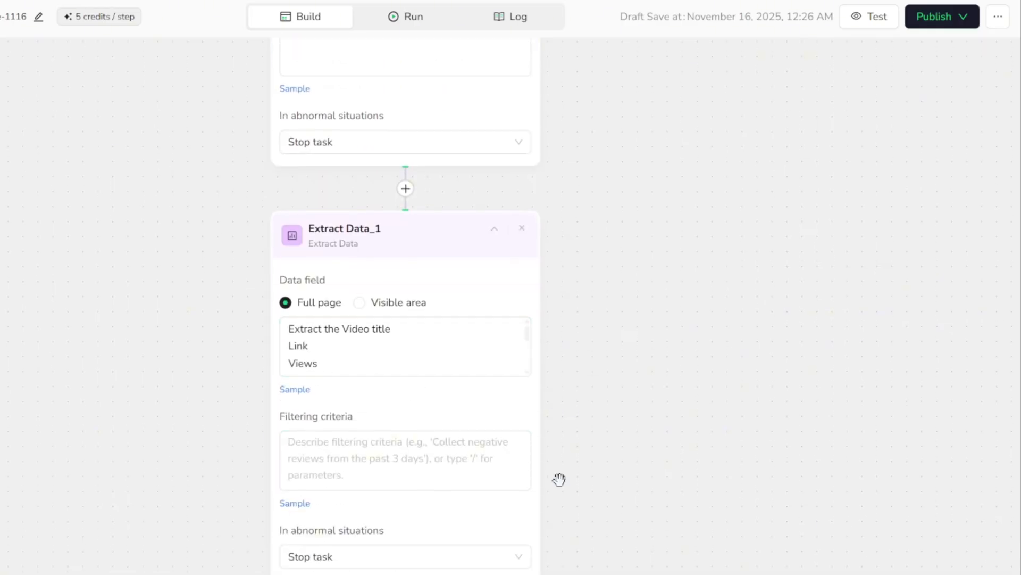
pyautogui.scroll(-3)
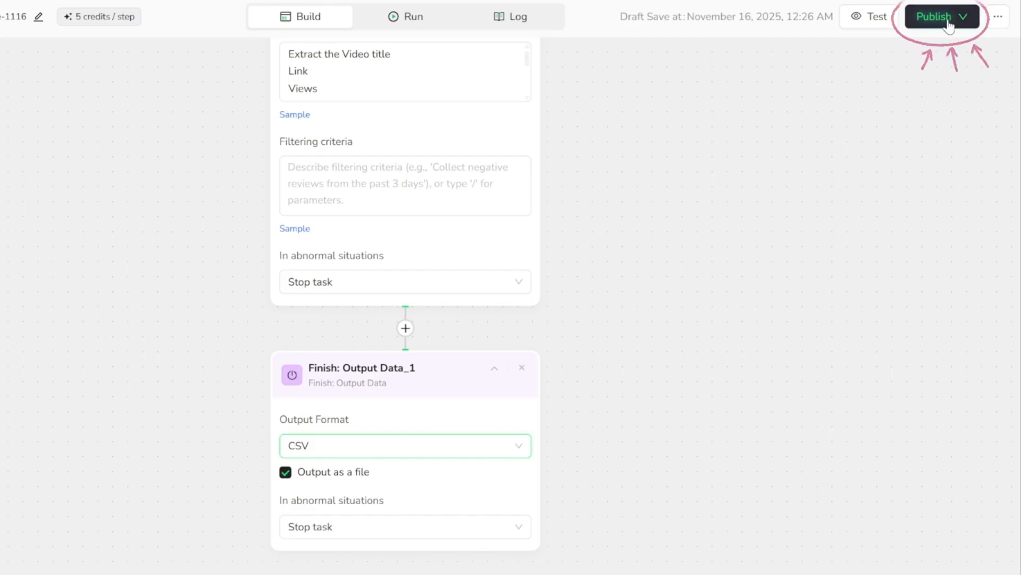
pyautogui.click(966, 16)
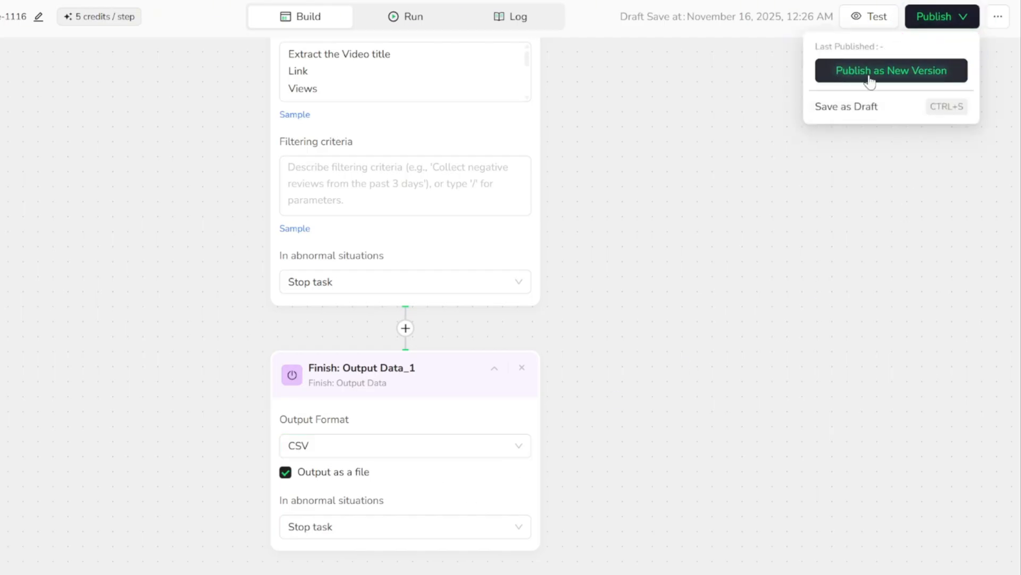
pyautogui.click(405, 17)
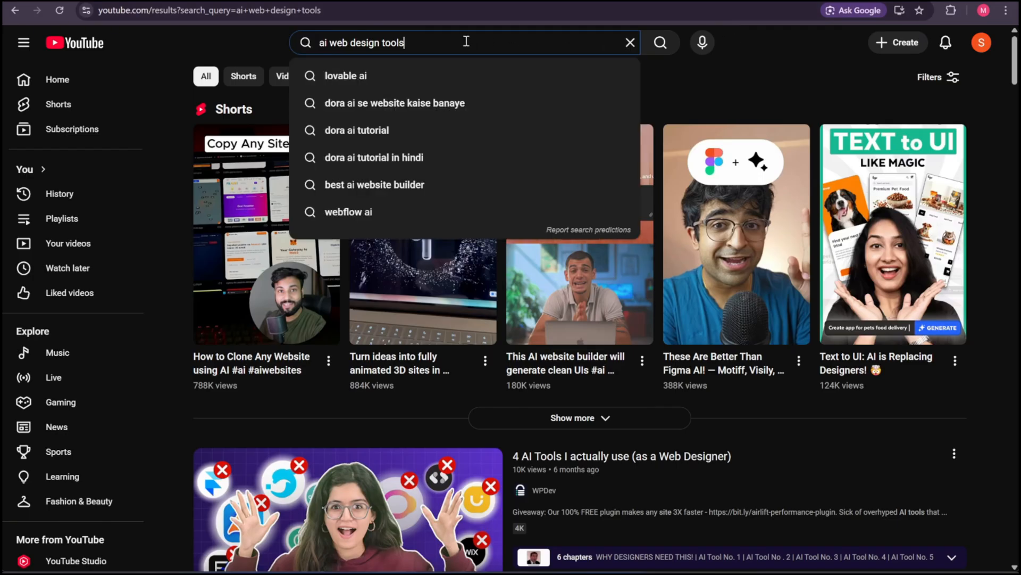
# - Switch to the YouTube results page for 'ai web design tools'
pyautogui.click(208, 10)
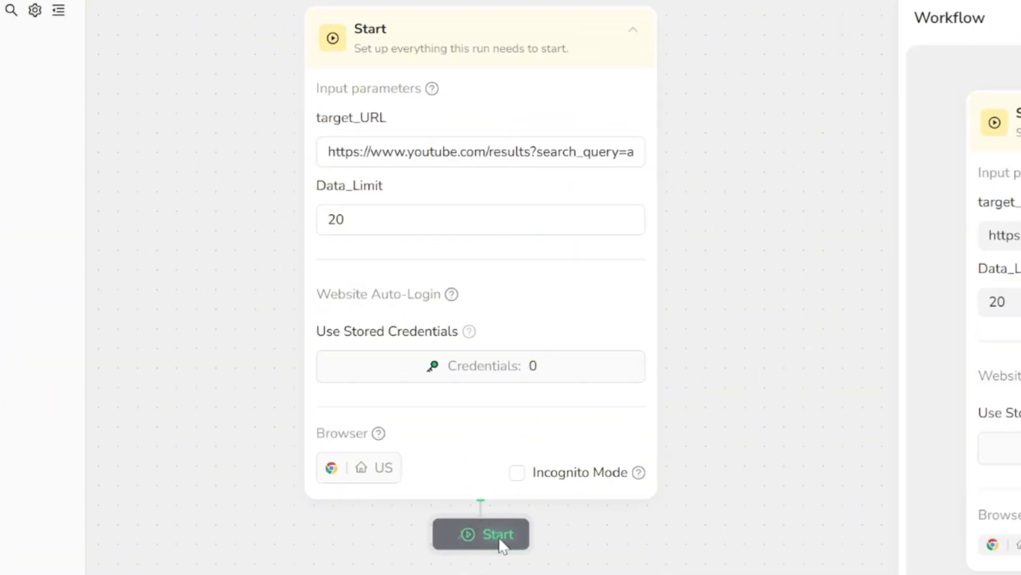
# - Start the workflow on the YouTube results URL and open the run's CSV output
pyautogui.click(480, 534)
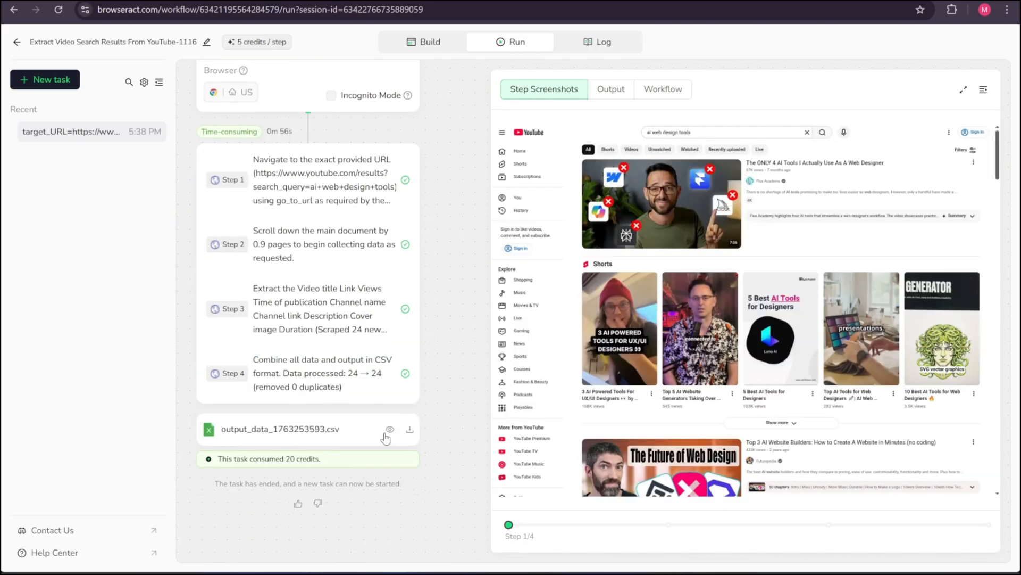
pyautogui.click(610, 89)
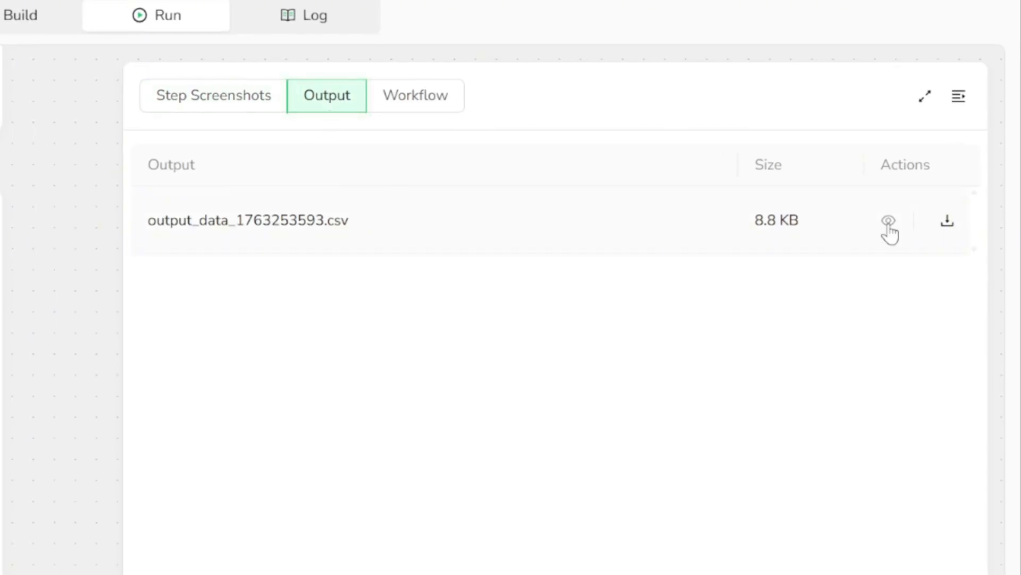
# - Preview the CSV, scrolling across to the link and duration columns
pyautogui.click(888, 221)
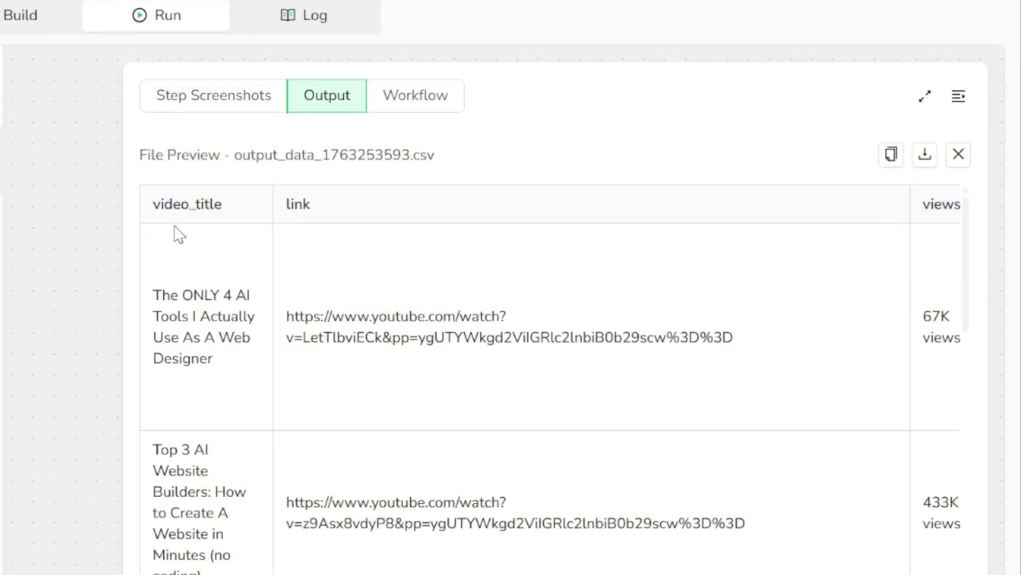
pyautogui.doubleClick(296, 204)
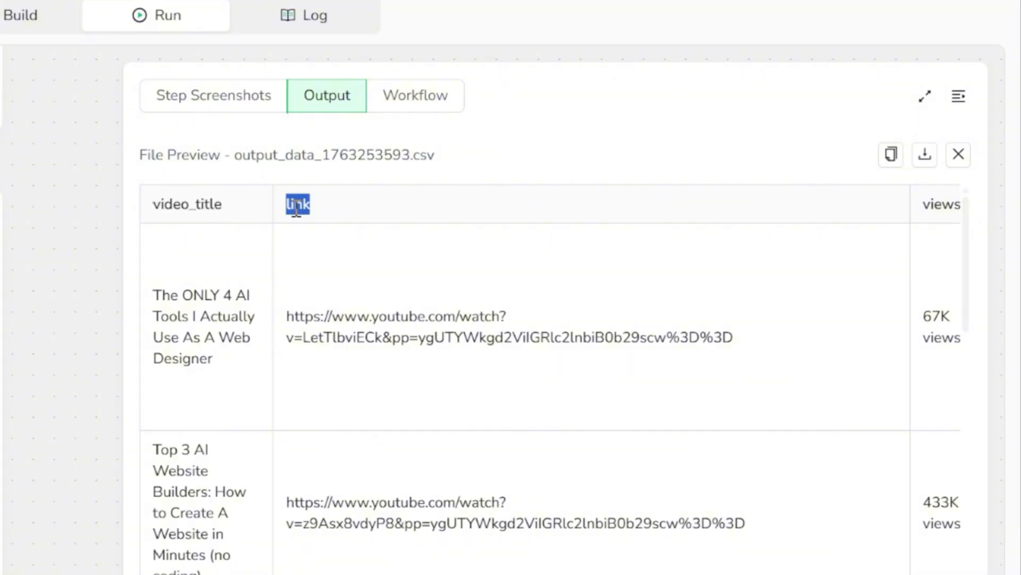
pyautogui.hscroll(3)
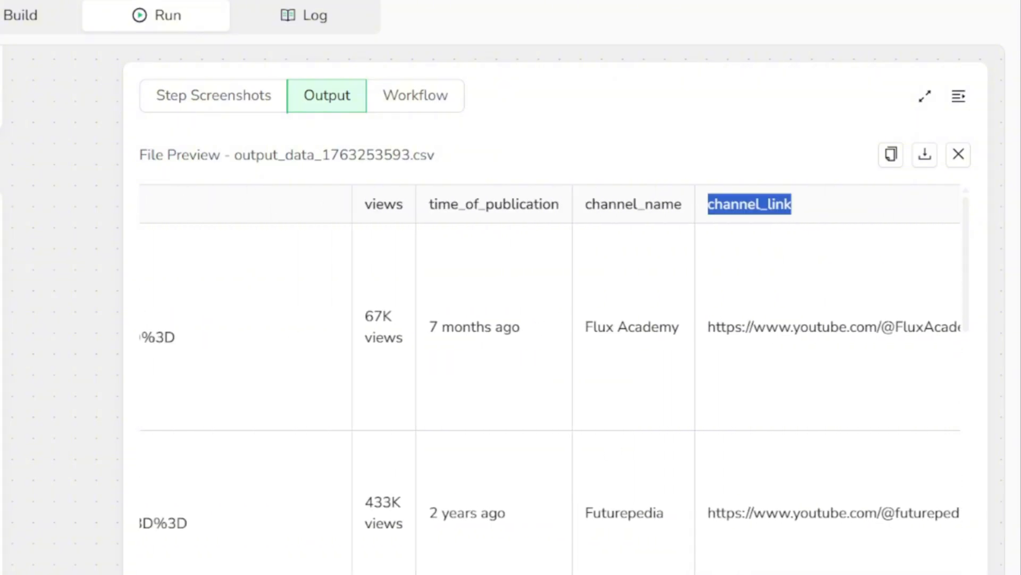
pyautogui.hscroll(3)
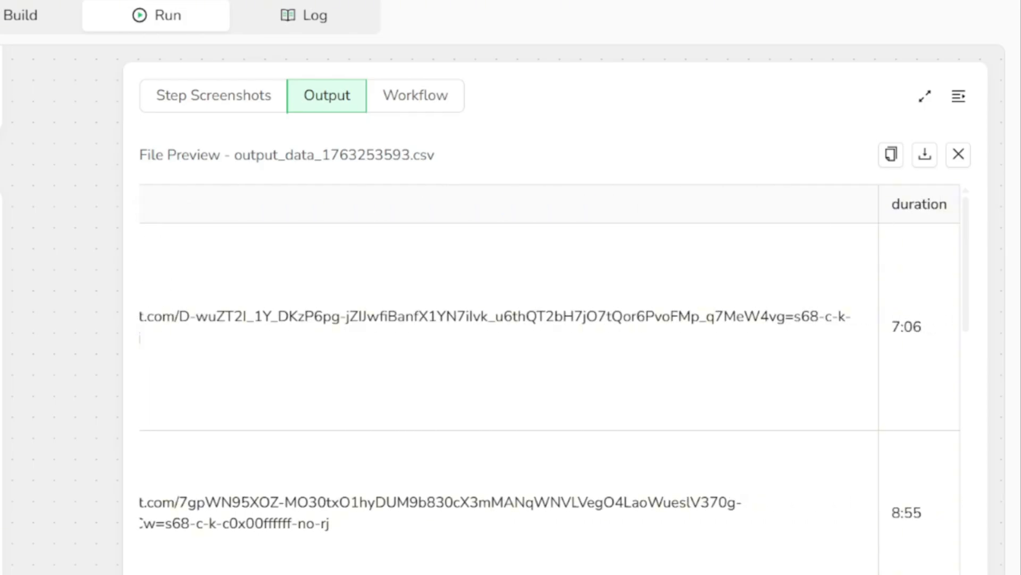
pyautogui.doubleClick(900, 204)
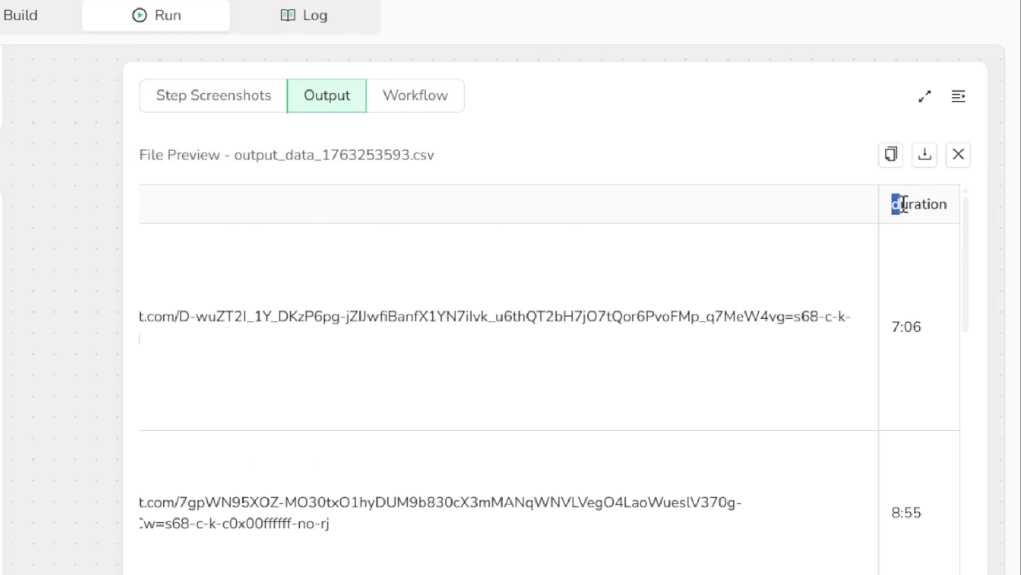
pyautogui.doubleClick(920, 203)
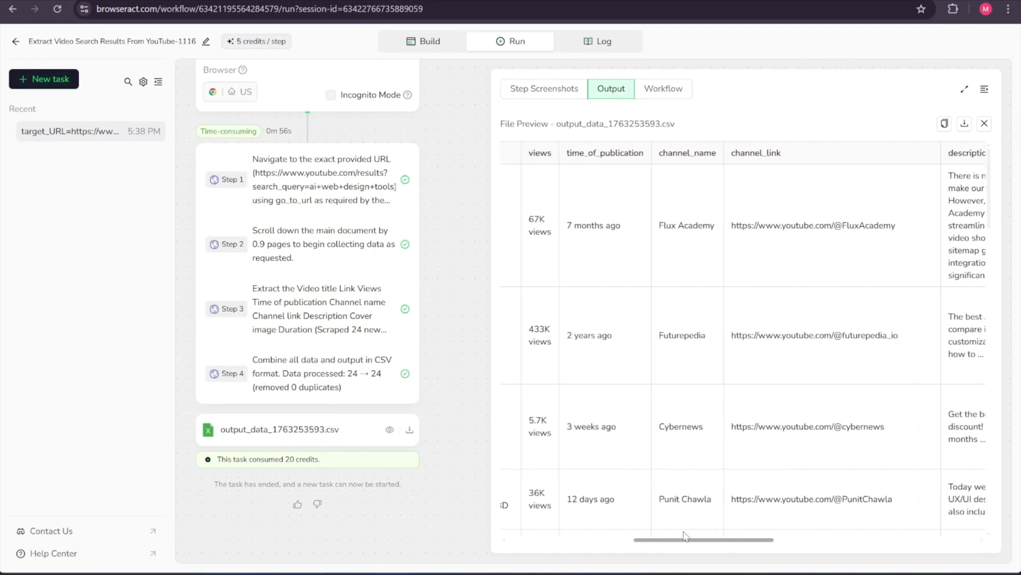
pyautogui.hscroll(-3)
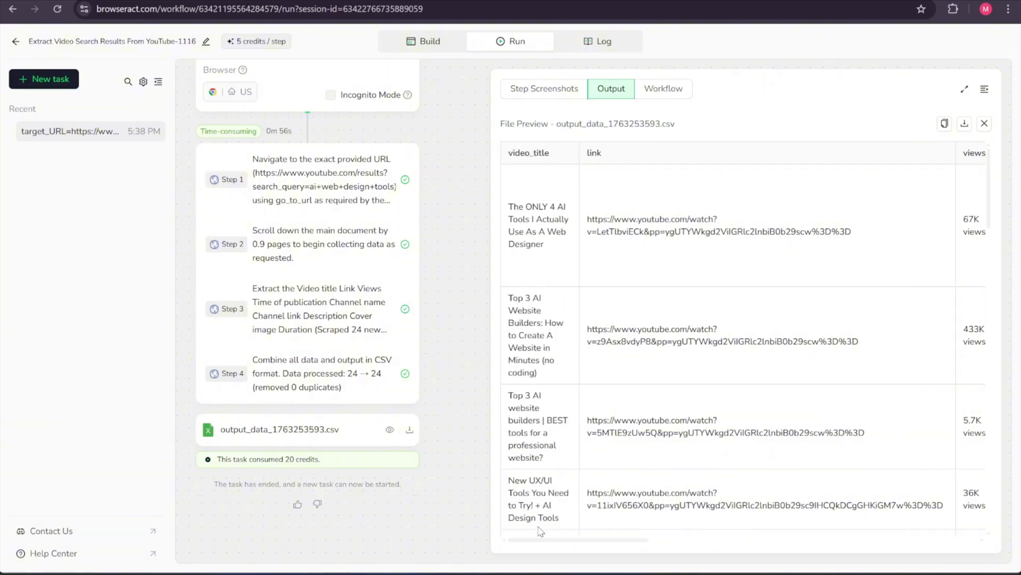
pyautogui.moveTo(673, 168)
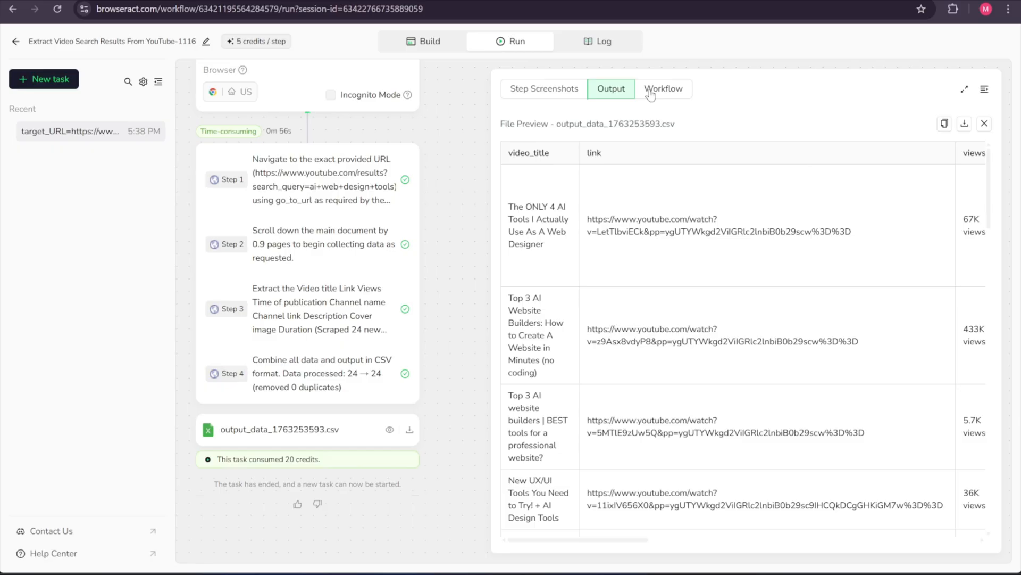
# - Check the executed workflow's steps, then return to Output and preview the CSV again
pyautogui.click(663, 88)
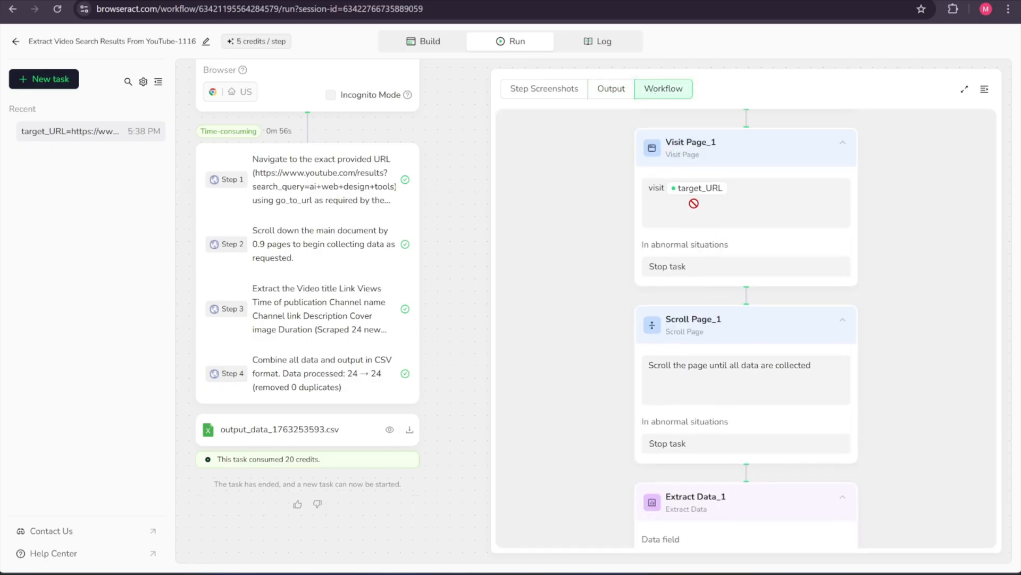
pyautogui.click(610, 88)
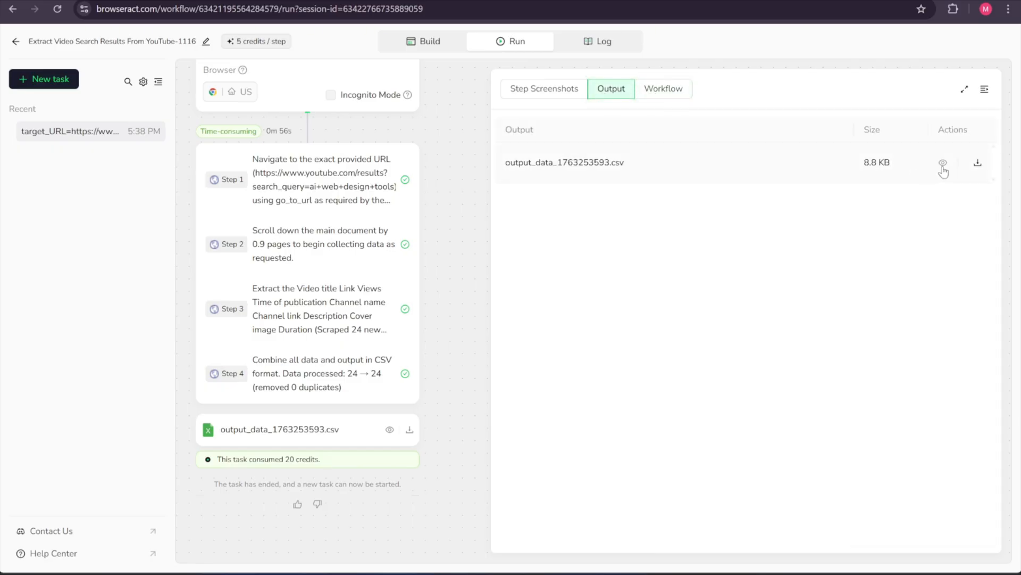
pyautogui.click(943, 163)
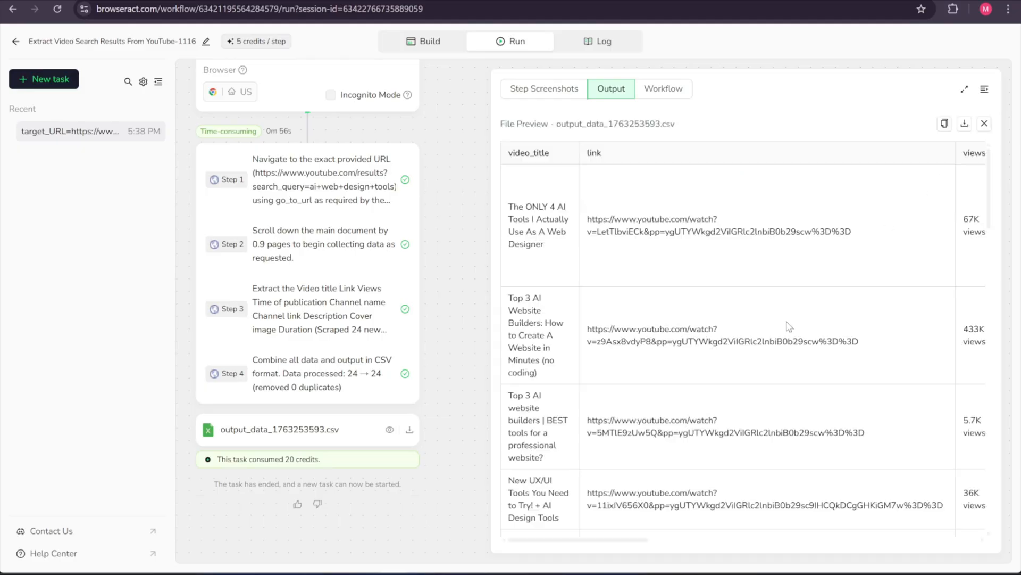
pyautogui.scroll(-3)
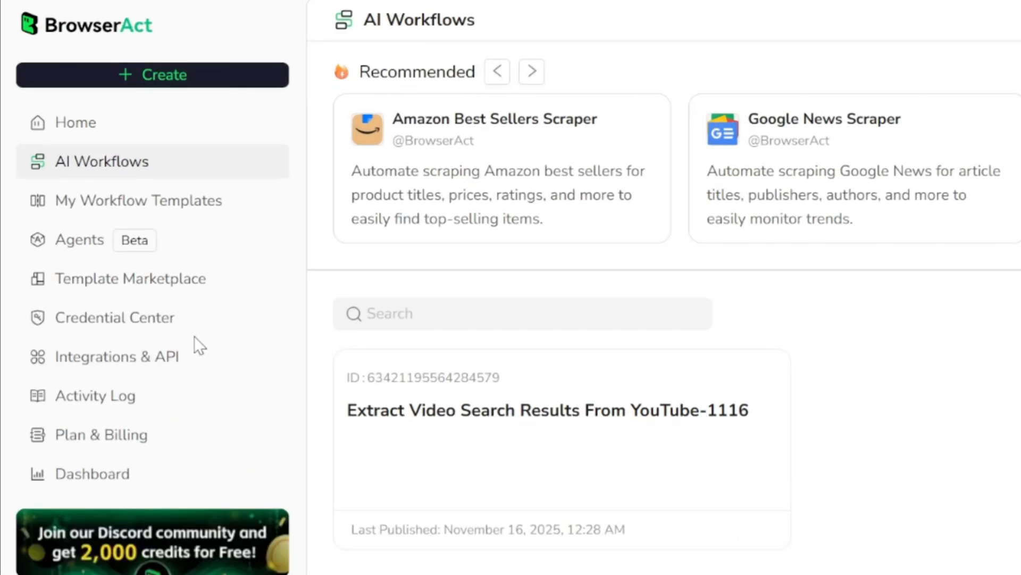
# - View Integrations & API and the Workflow API docs, then open the Activity Log
pyautogui.click(117, 356)
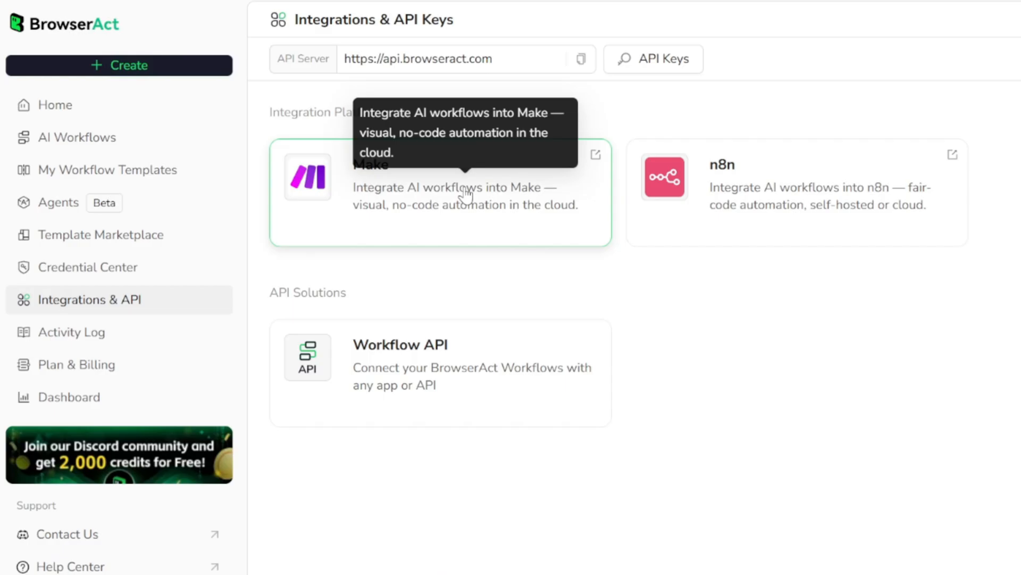
pyautogui.moveTo(809, 194)
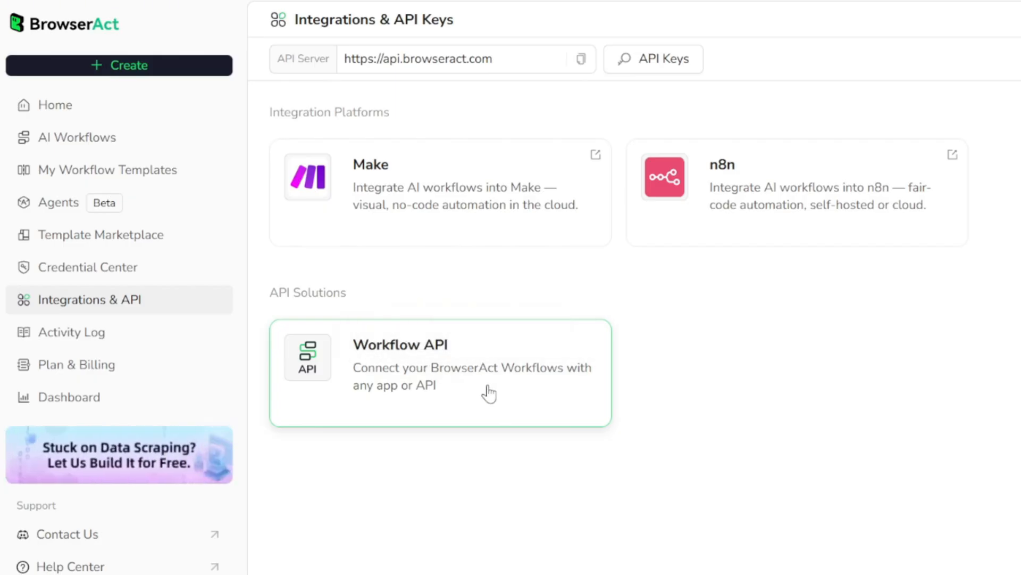
pyautogui.click(440, 372)
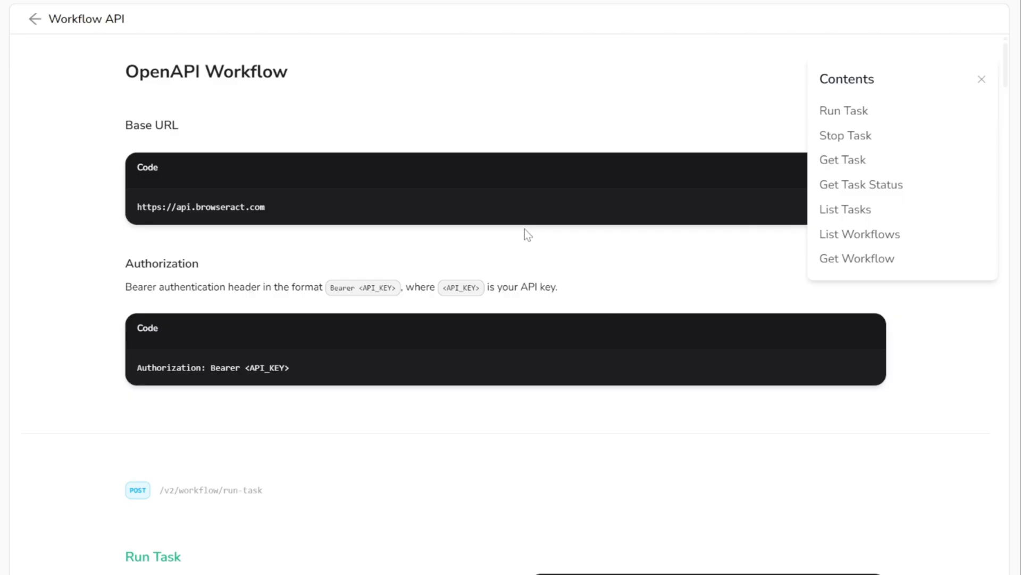
pyautogui.click(35, 18)
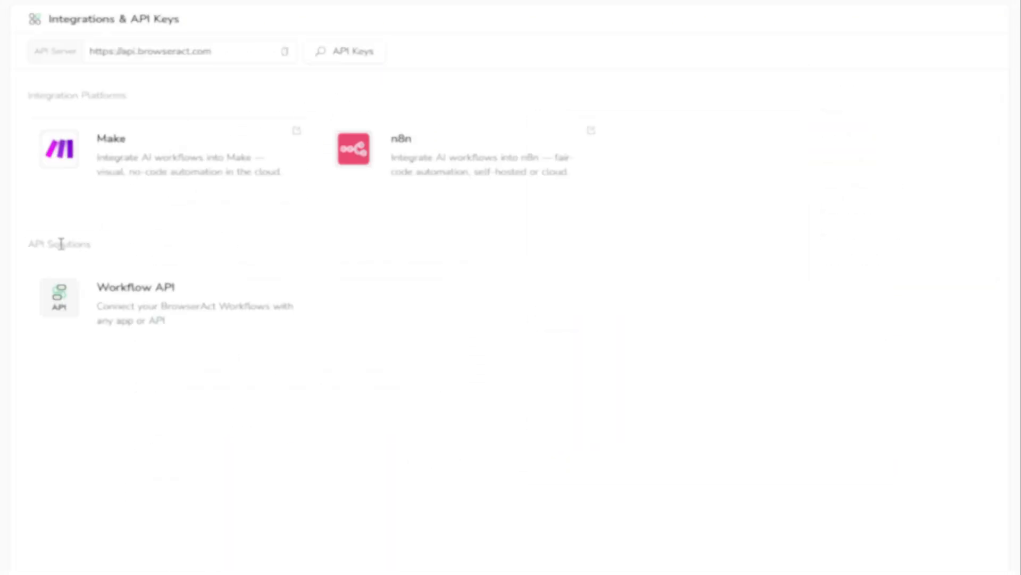
pyautogui.click(93, 391)
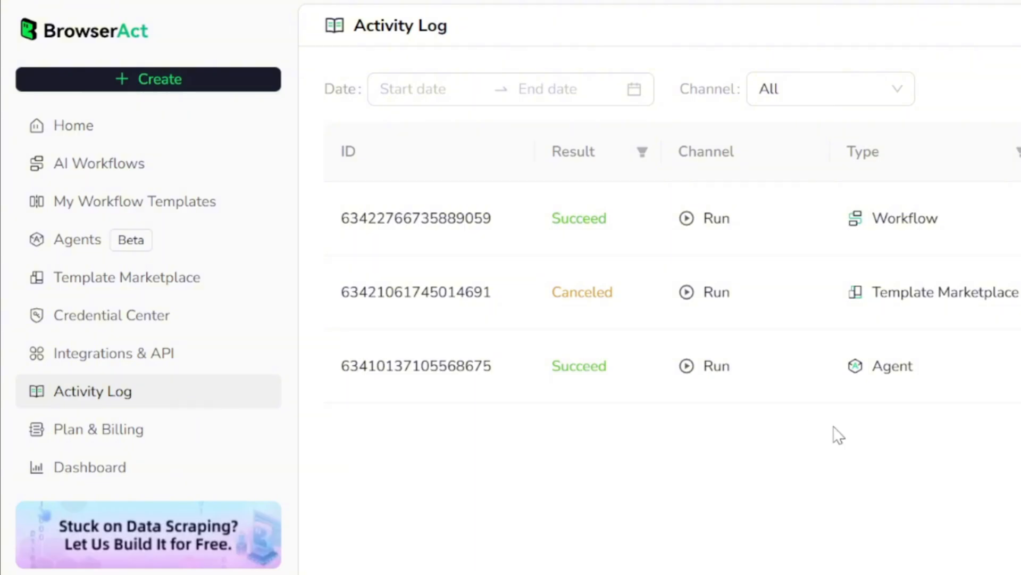